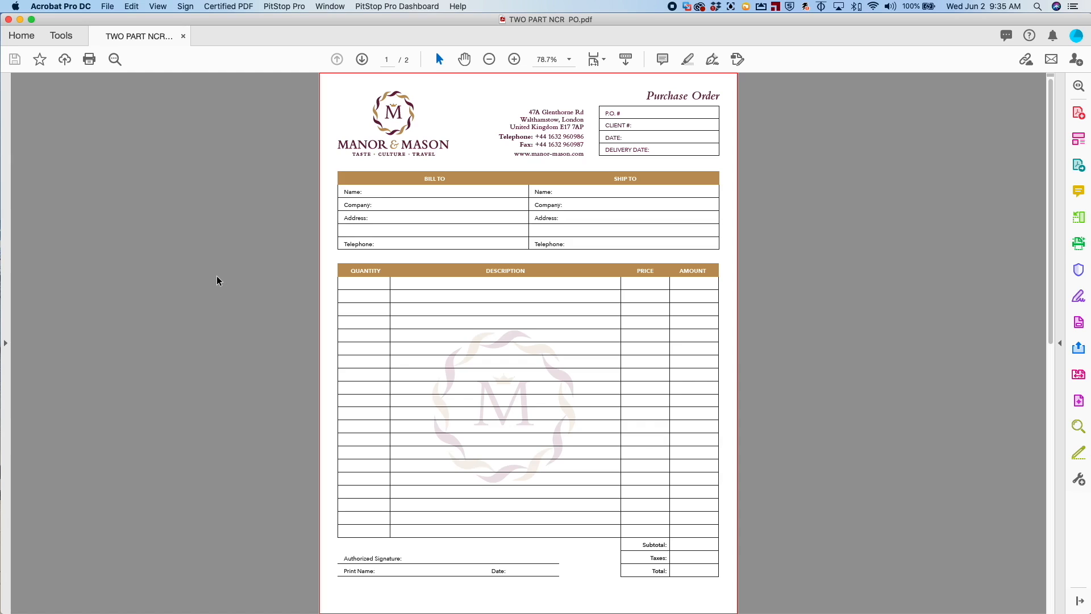
{"action": "mouse_move", "coordinate": [430, 156]}
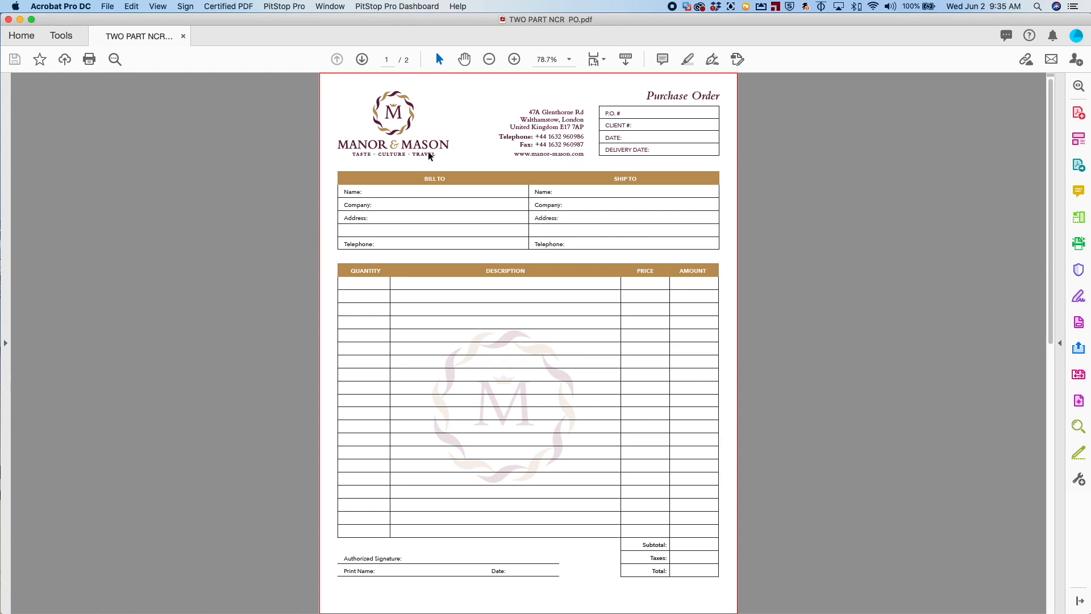
Step: View page 2 of the purchase order PDF, the grey copy of the brown original
{"action": "left_click", "coordinate": [361, 59]}
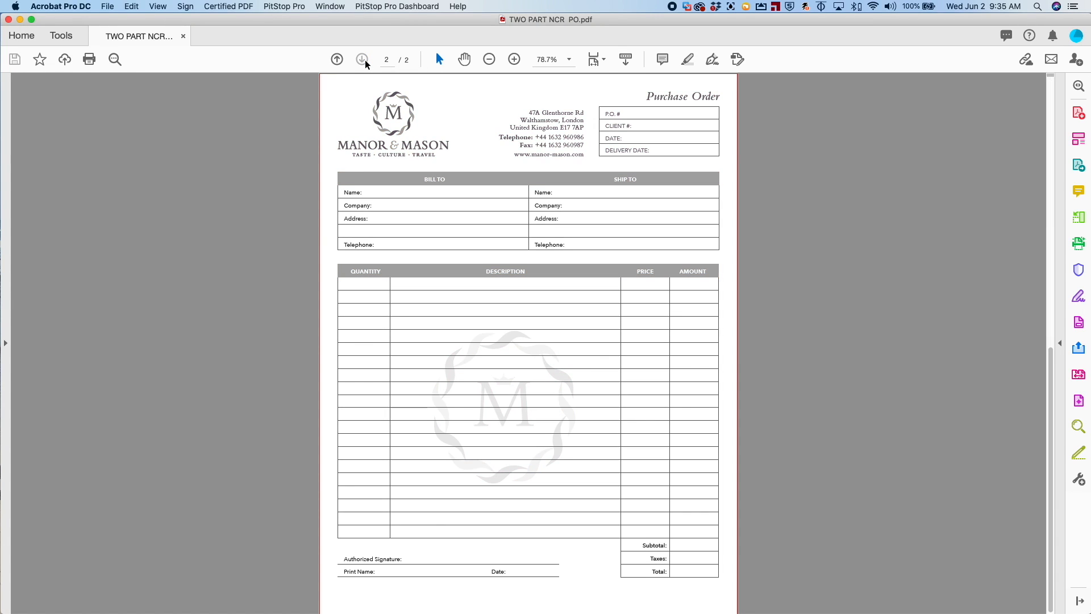
{"action": "left_click", "coordinate": [337, 59]}
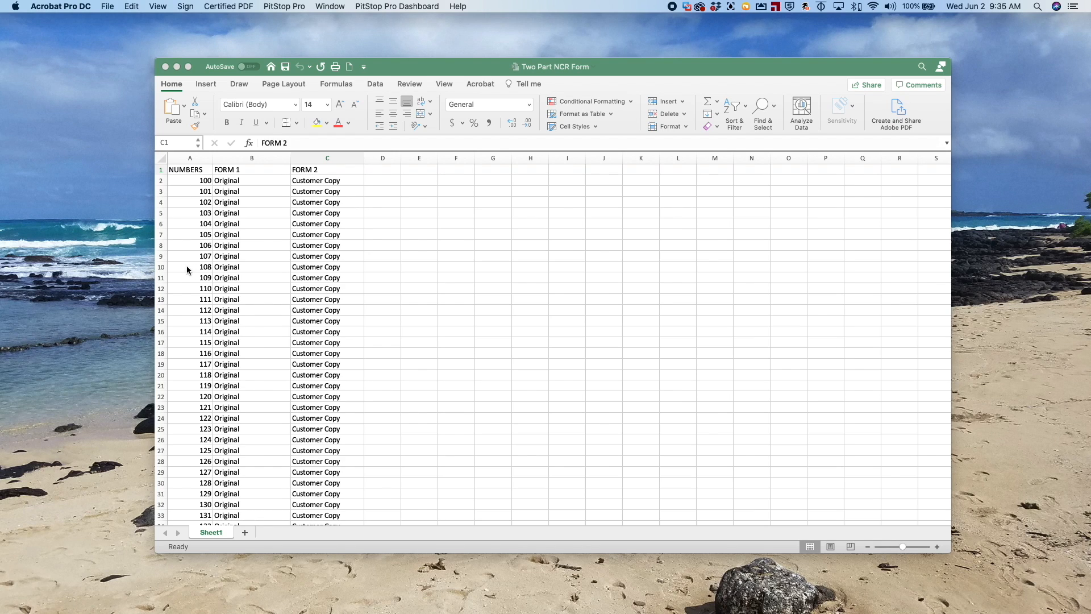
{"action": "mouse_move", "coordinate": [237, 263]}
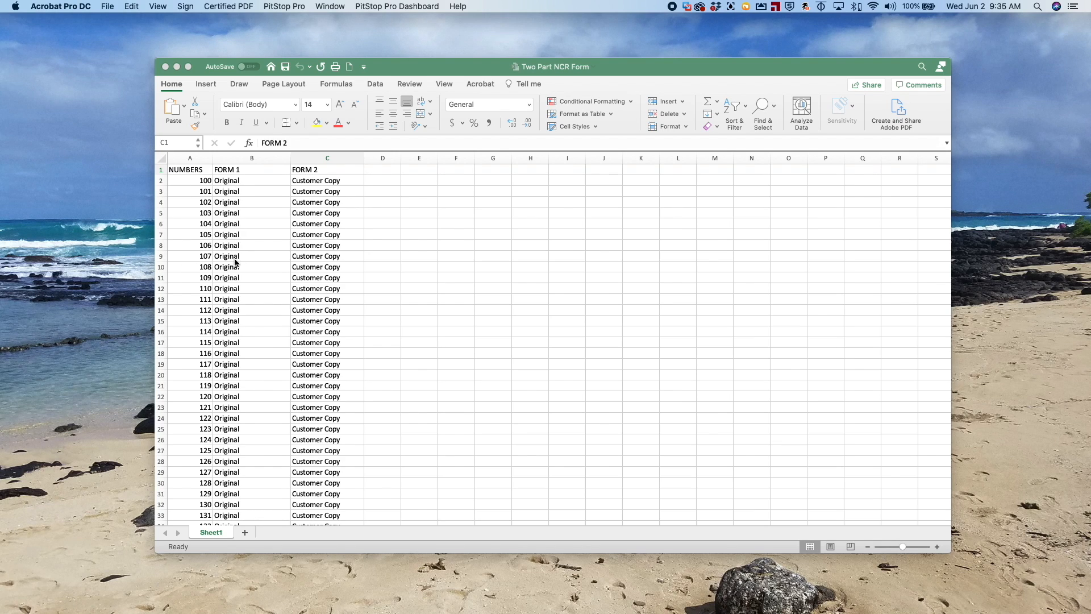
{"action": "mouse_move", "coordinate": [308, 267]}
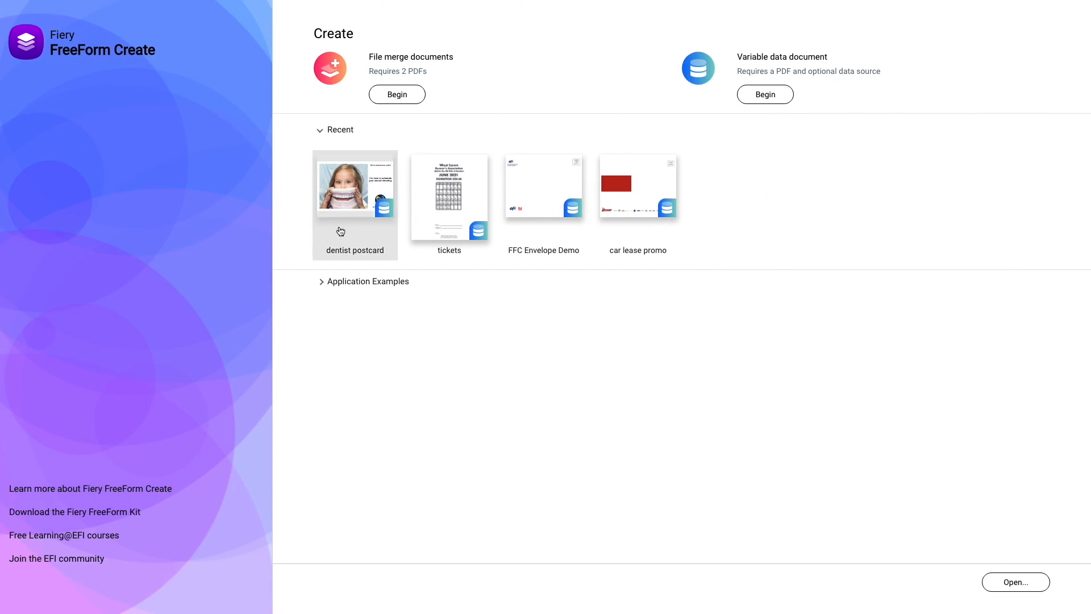
Step: Create a variable data document from TWO PART NCR PO.pdf with Two Part NCR Form.xlsx as data source
{"action": "left_click", "coordinate": [397, 94]}
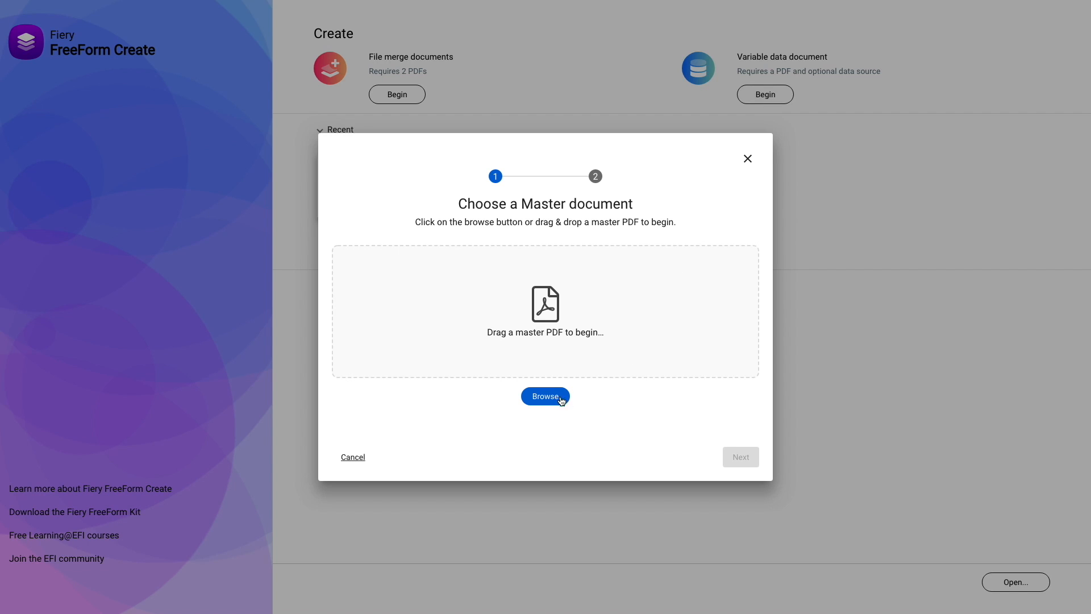
{"action": "left_click", "coordinate": [546, 396]}
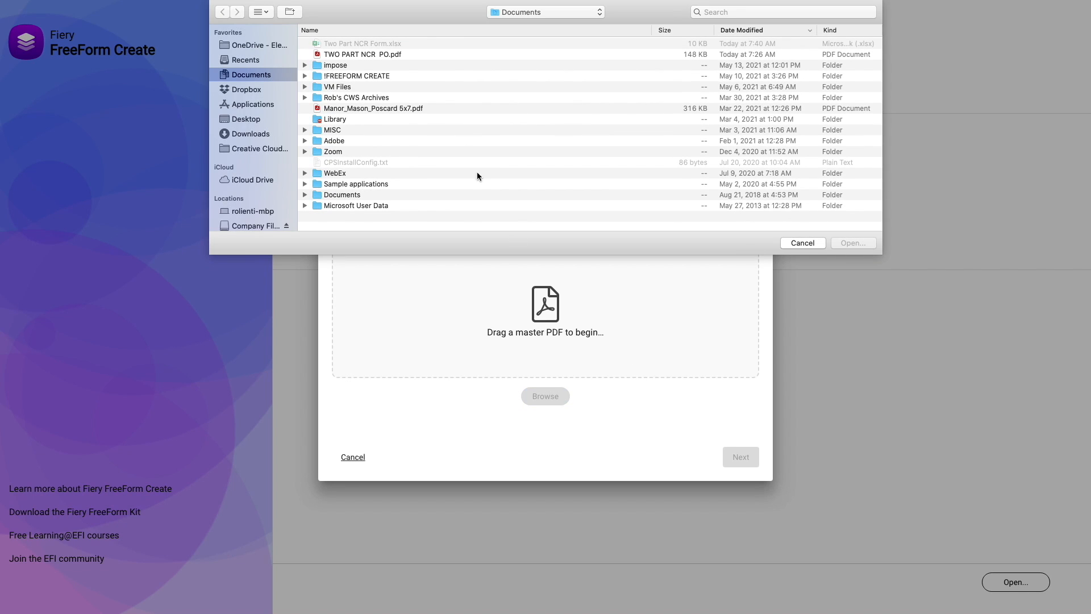
{"action": "left_click", "coordinate": [802, 243]}
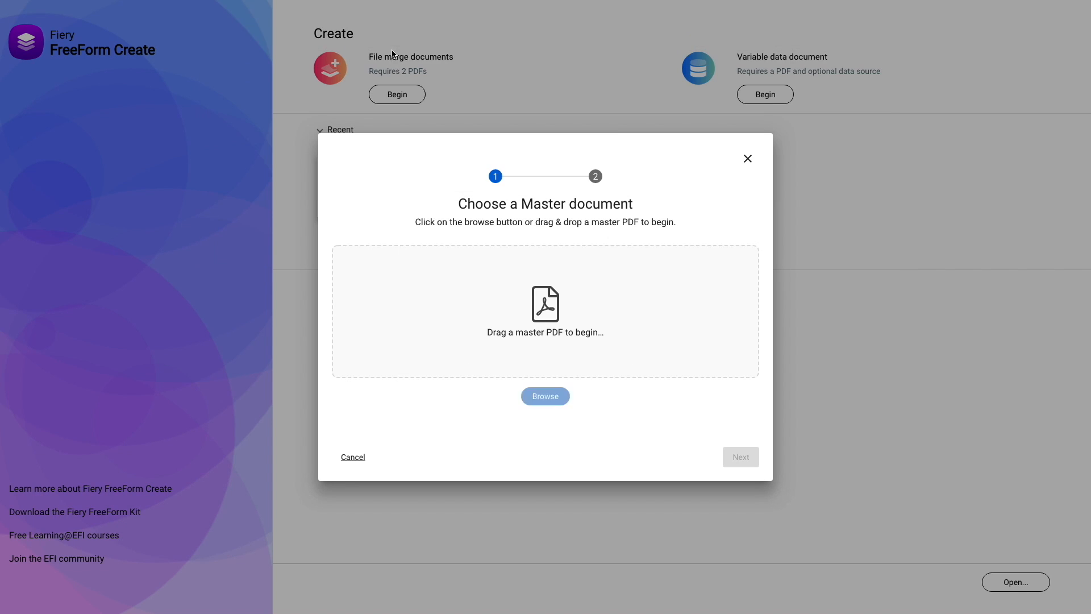
{"action": "left_click", "coordinate": [739, 456]}
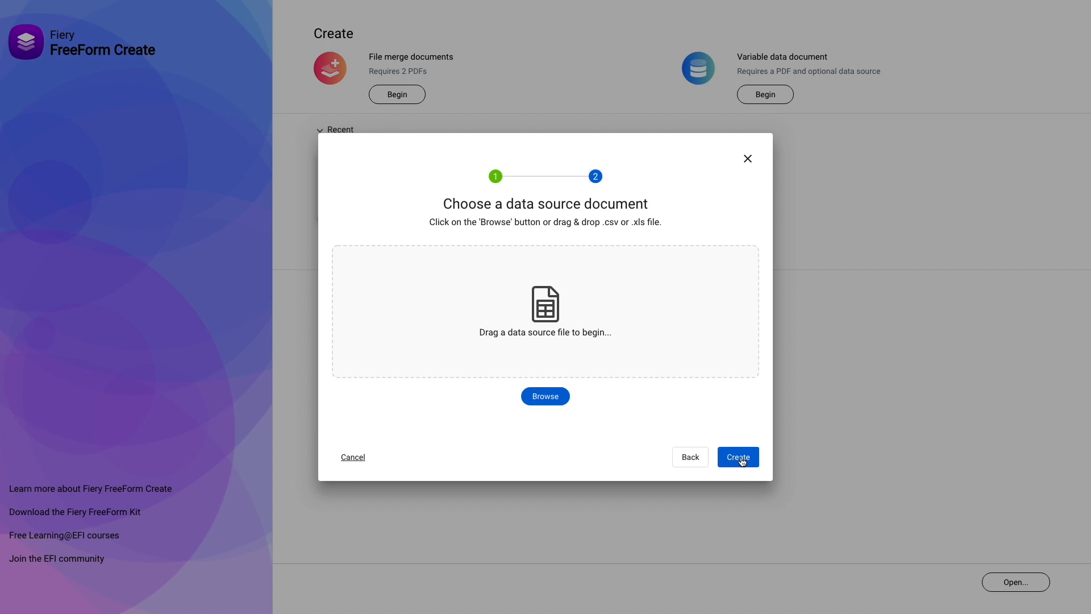
{"action": "left_click", "coordinate": [544, 396]}
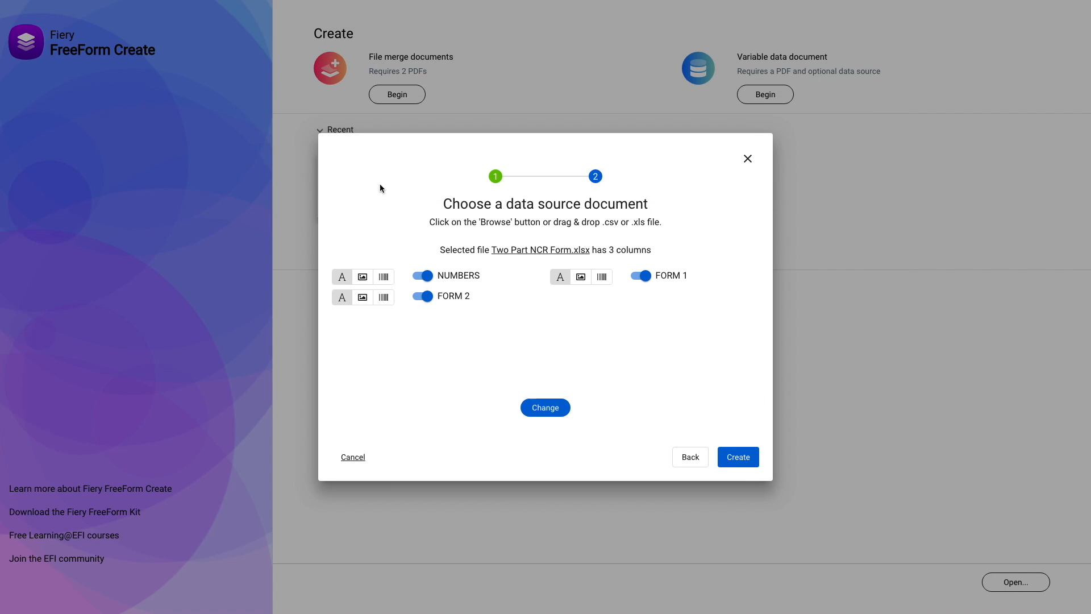
{"action": "mouse_move", "coordinate": [737, 457]}
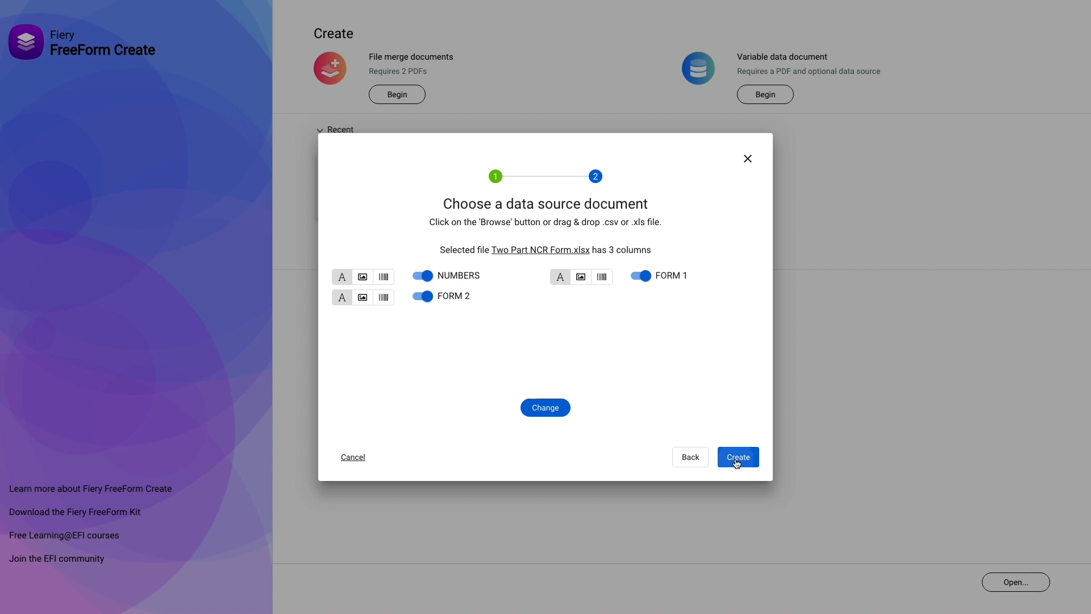
{"action": "left_click", "coordinate": [737, 457]}
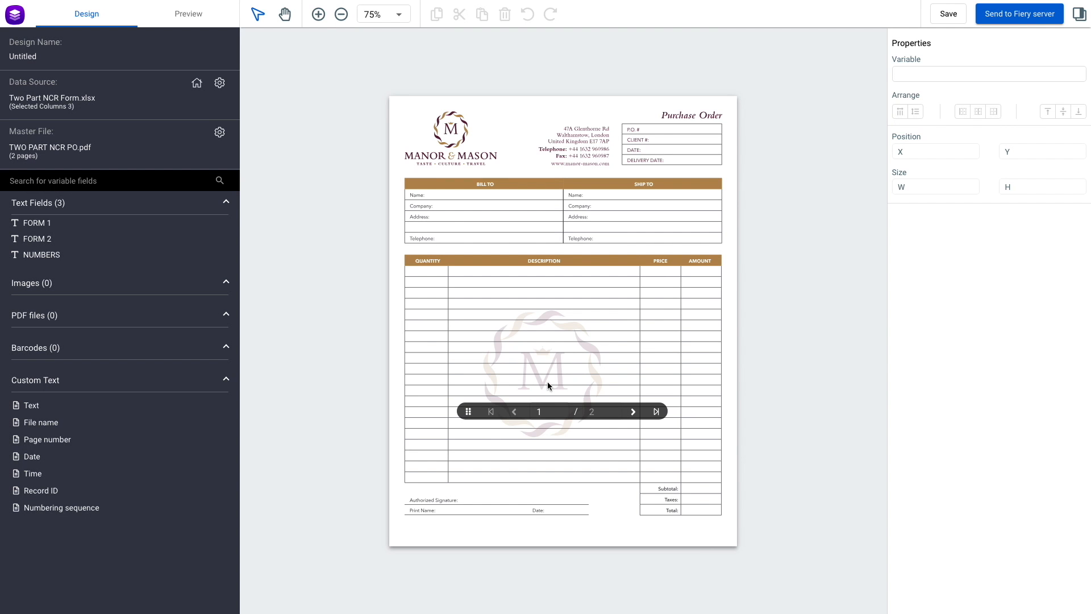
{"action": "mouse_move", "coordinate": [763, 142]}
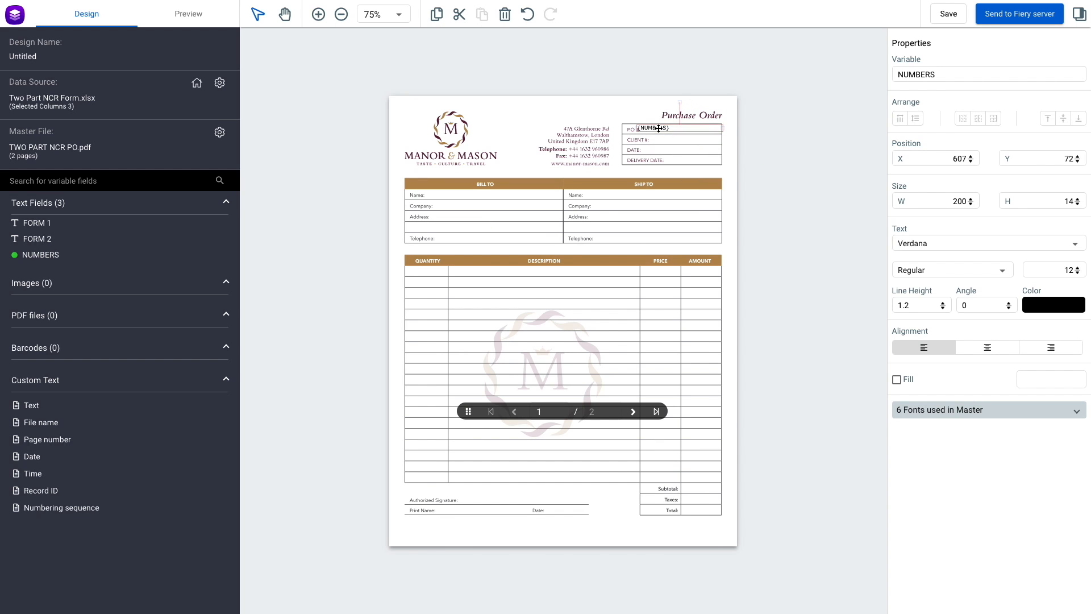
Step: Place the bold NUMBERS field in the P.O. # box and copy it to all pages
{"action": "left_click_drag", "start_coordinate": [657, 127], "coordinate": [647, 129]}
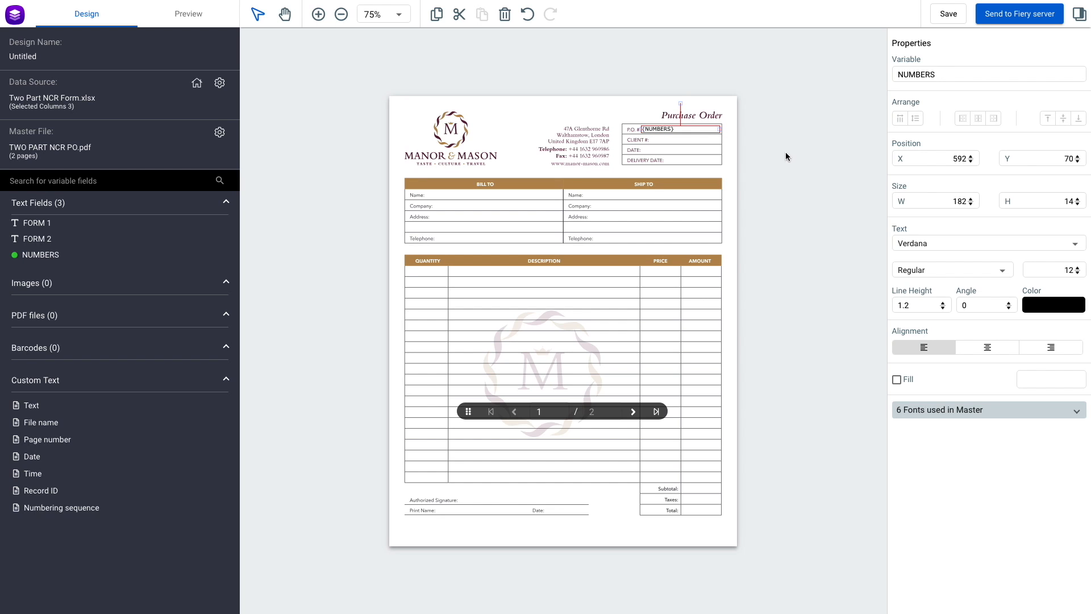
{"action": "left_click", "coordinate": [951, 270]}
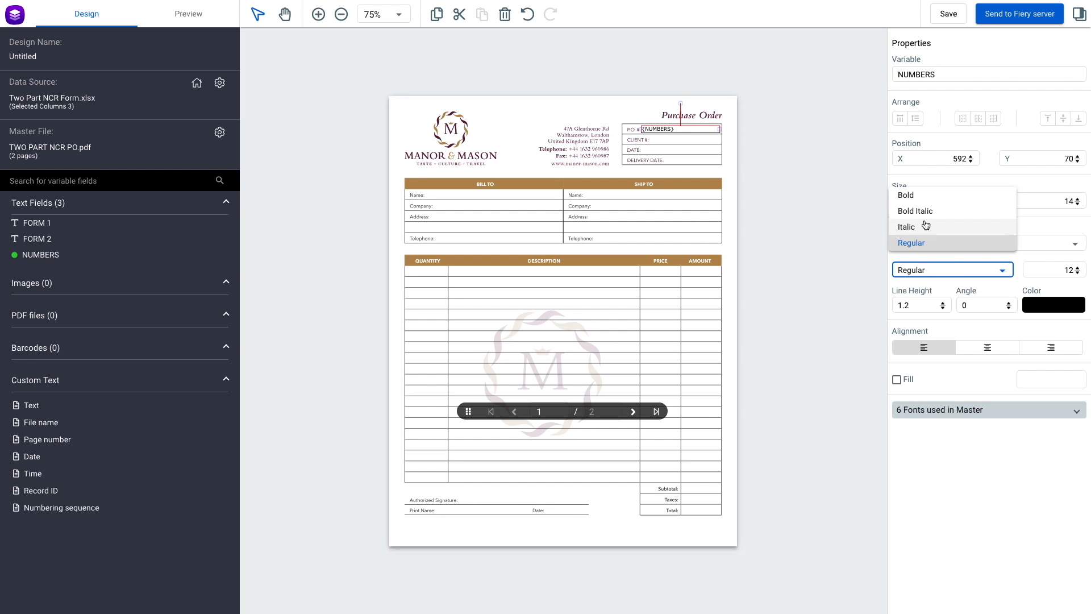
{"action": "left_click", "coordinate": [905, 195]}
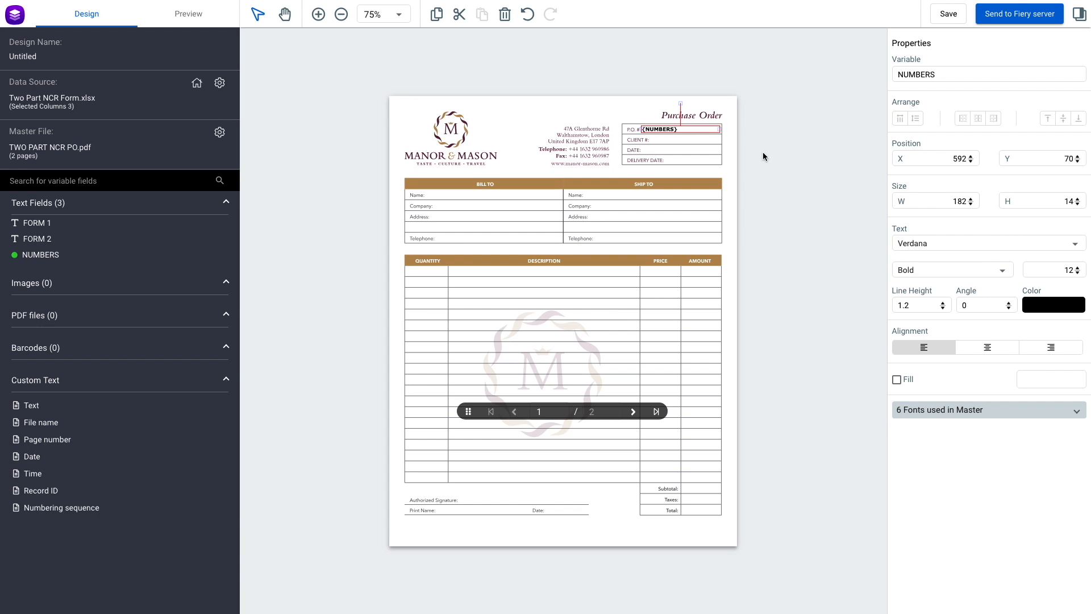
{"action": "right_click", "coordinate": [676, 129]}
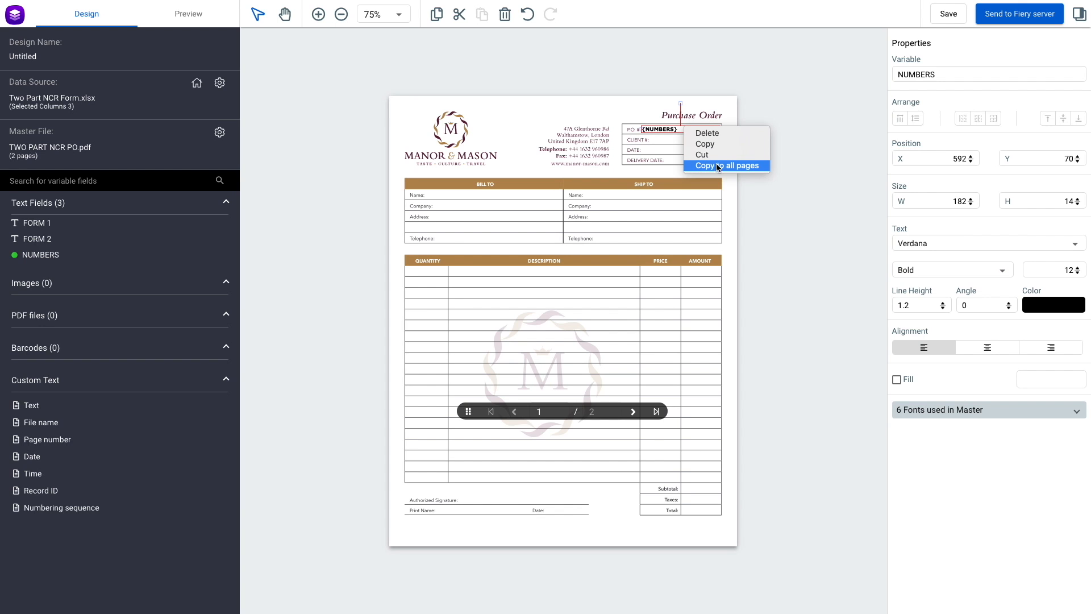
{"action": "left_click", "coordinate": [726, 165]}
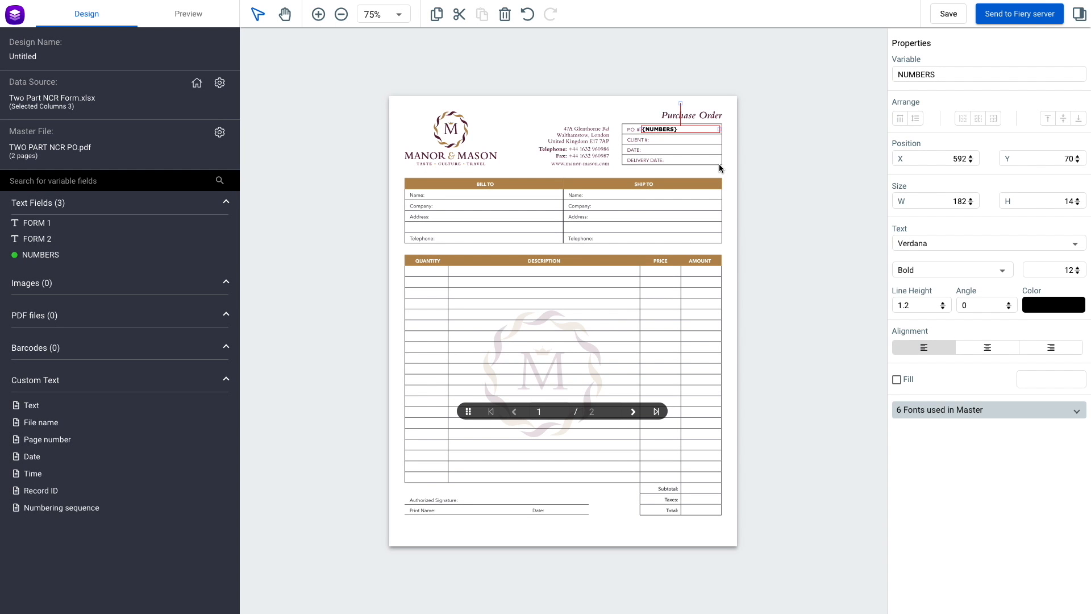
{"action": "mouse_move", "coordinate": [379, 188]}
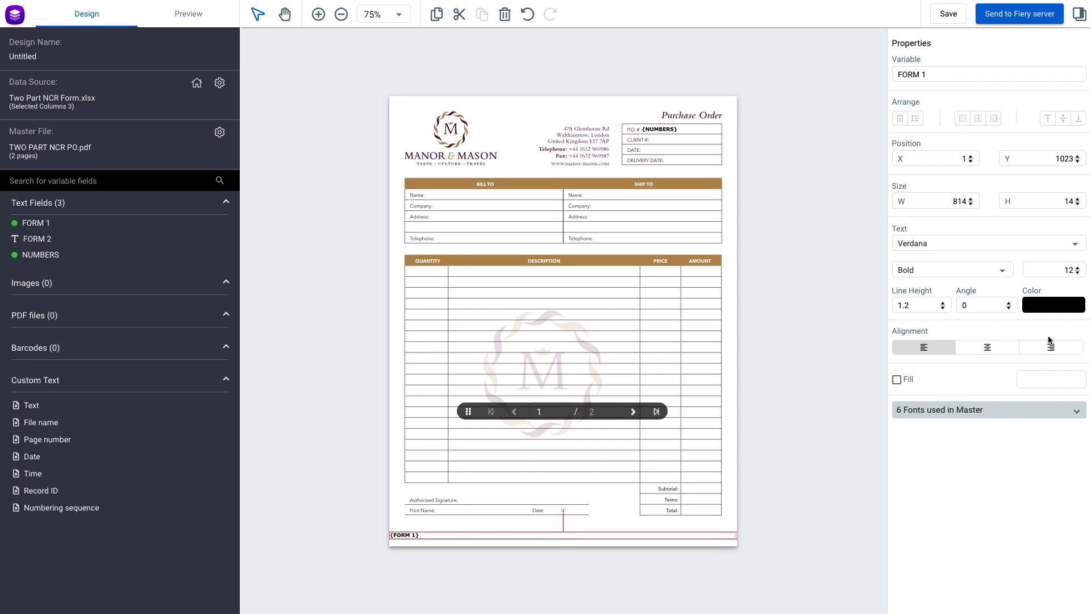
Step: Centre-align the FORM 1 field and position it along page 1's bottom edge
{"action": "left_click", "coordinate": [986, 347]}
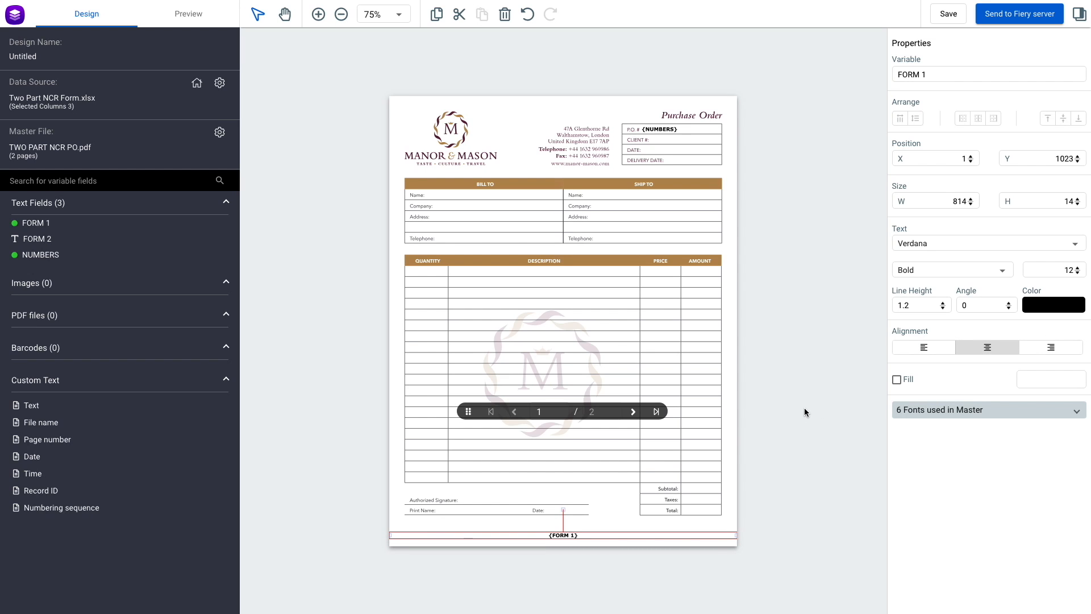
{"action": "mouse_move", "coordinate": [616, 534]}
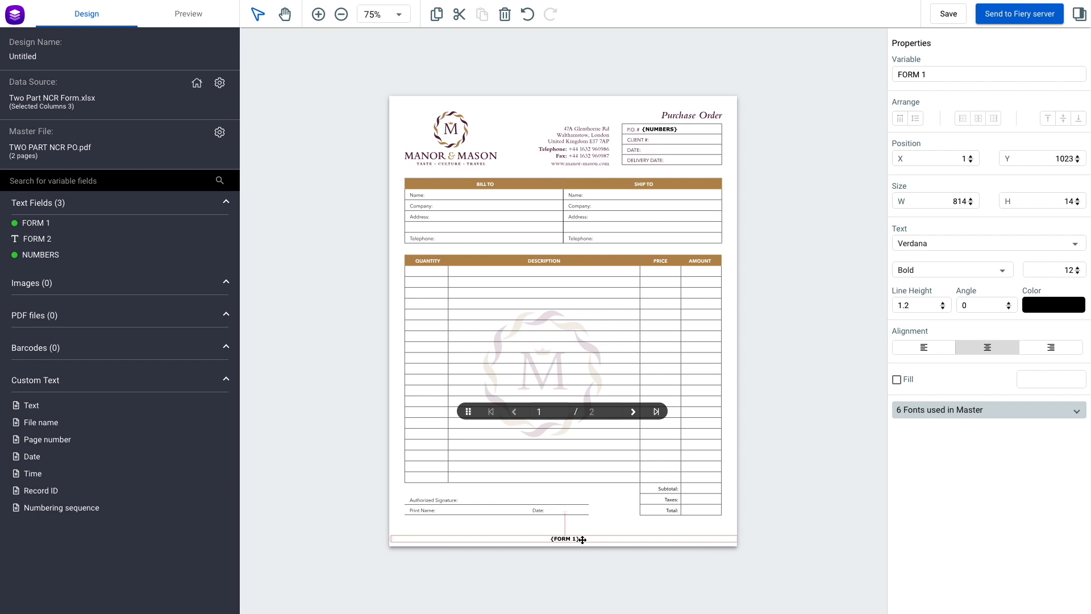
{"action": "left_click", "coordinate": [562, 538]}
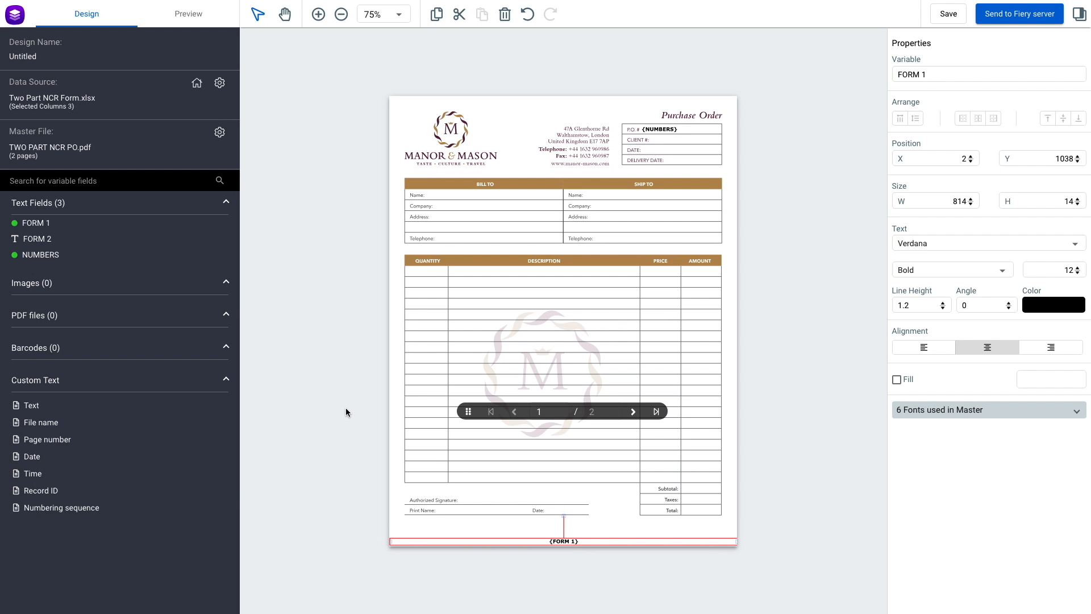
{"action": "mouse_move", "coordinate": [630, 412]}
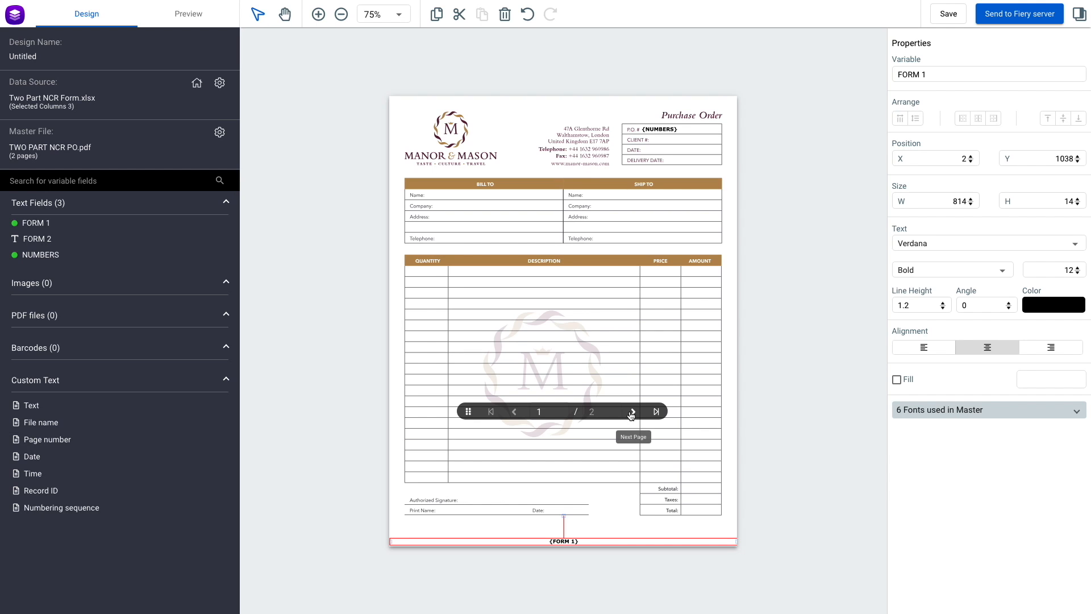
Step: Go to page 2 and add the FORM 2 field at its bottom
{"action": "left_click", "coordinate": [632, 412]}
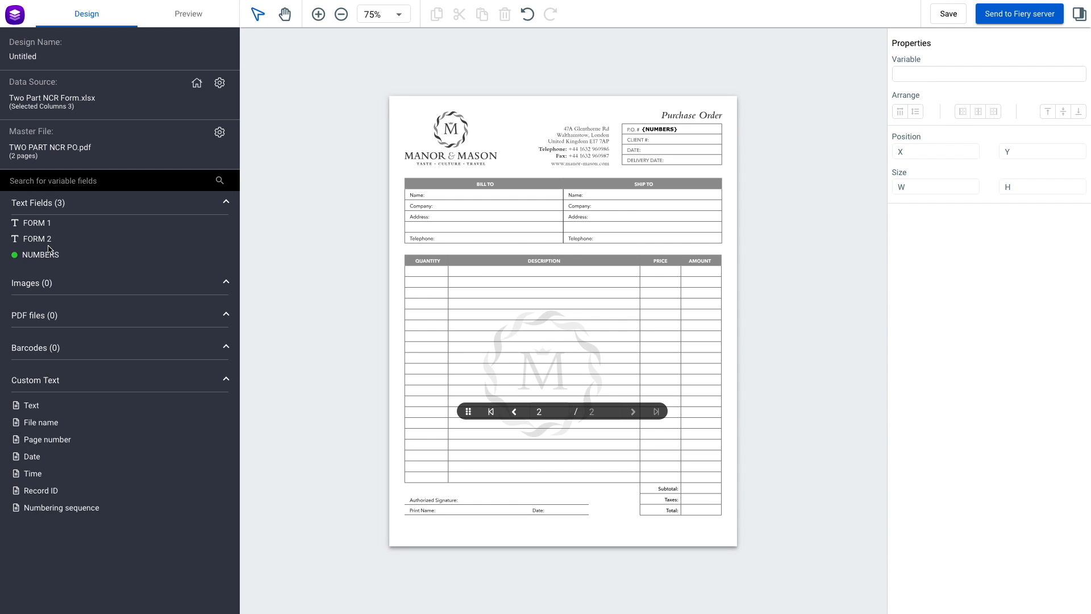
{"action": "left_click", "coordinate": [37, 239]}
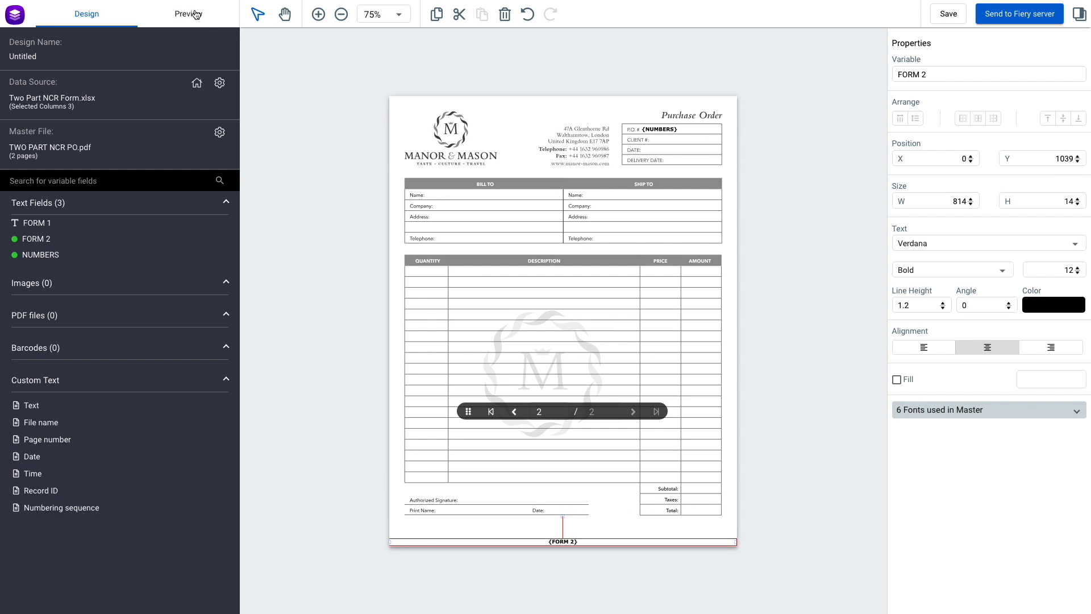
Step: Preview the Original and Customer Copy pages for records 100 and 101
{"action": "left_click", "coordinate": [188, 13]}
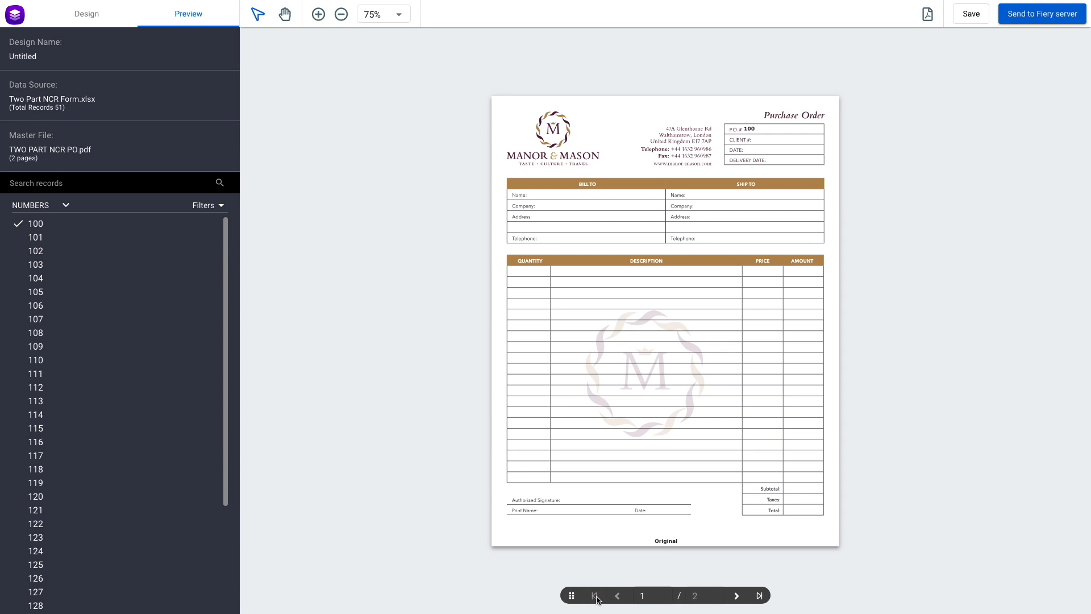
{"action": "mouse_move", "coordinate": [709, 499]}
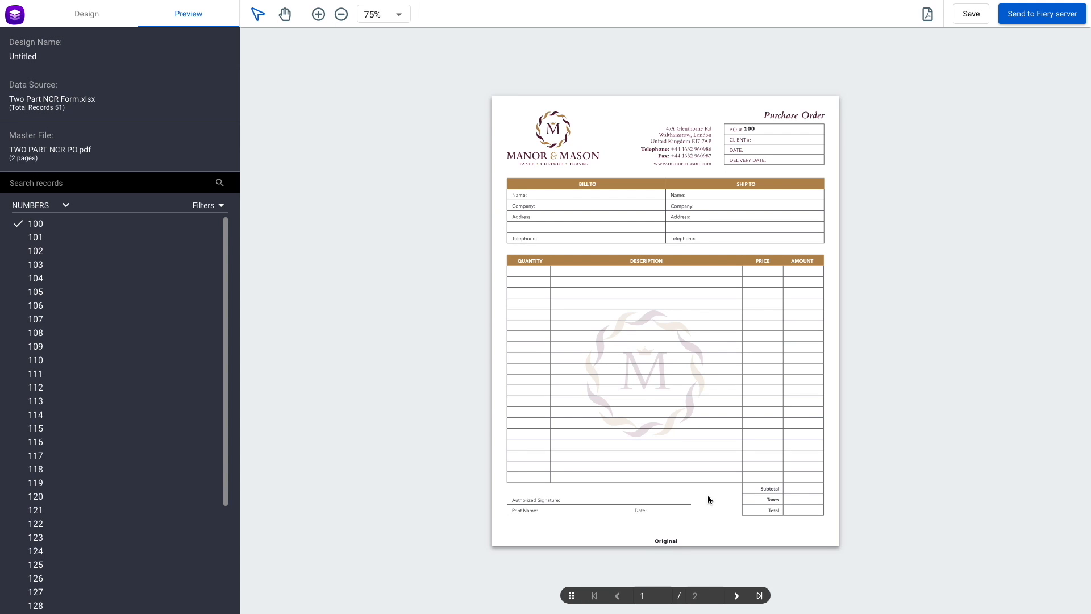
{"action": "mouse_move", "coordinate": [735, 595]}
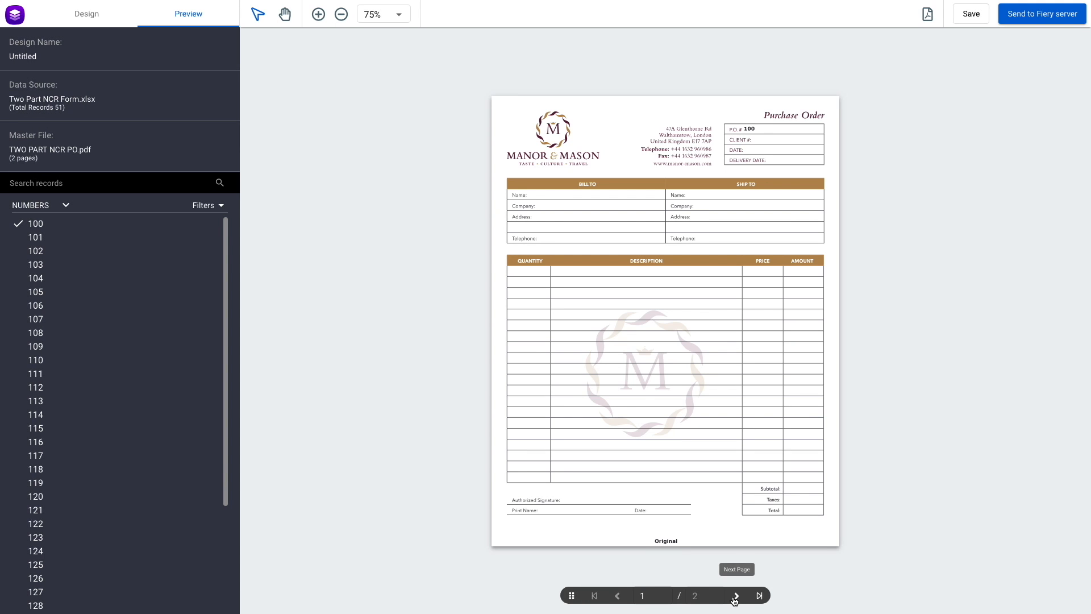
{"action": "left_click", "coordinate": [736, 595]}
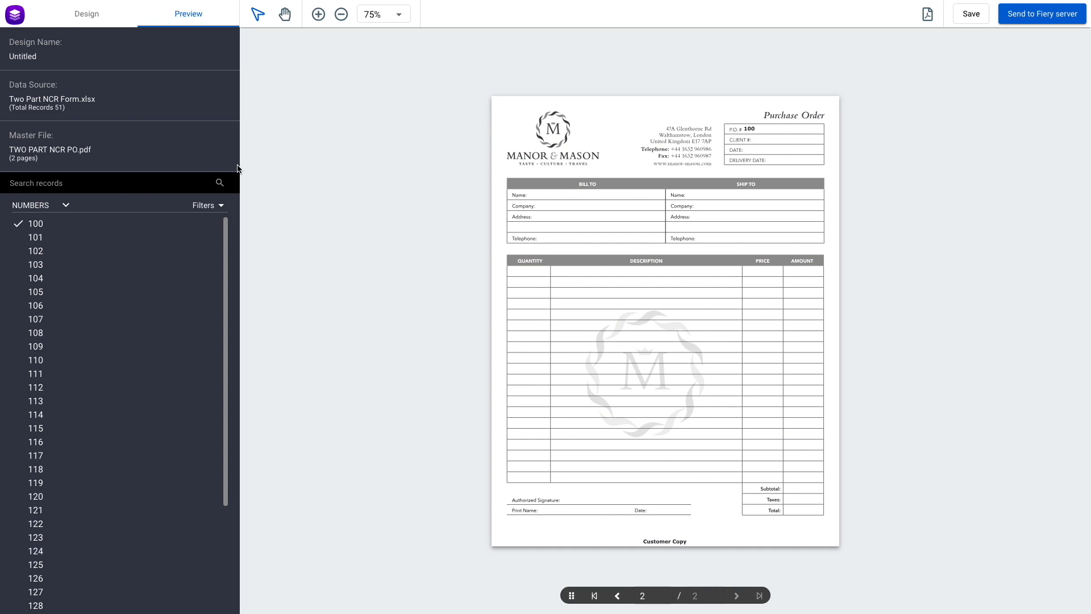
{"action": "left_click", "coordinate": [35, 237]}
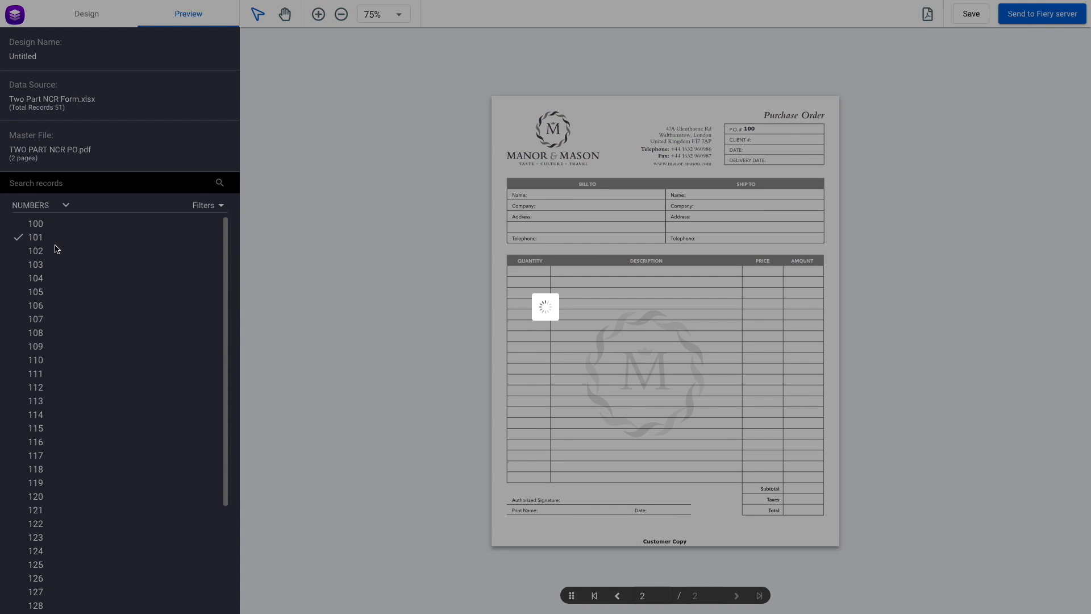
{"action": "left_click", "coordinate": [594, 595]}
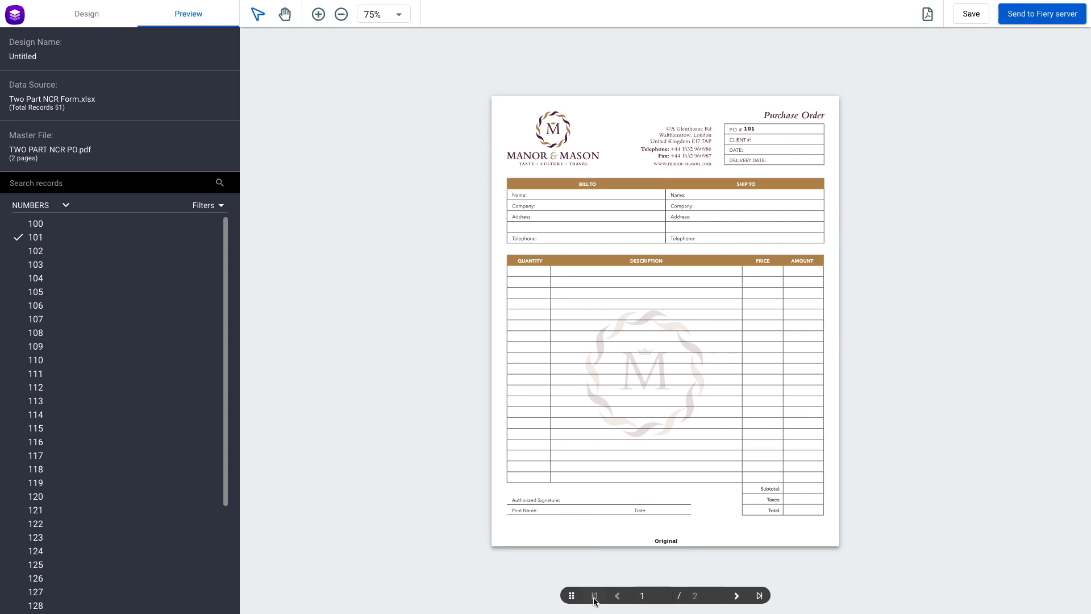
{"action": "mouse_move", "coordinate": [752, 194]}
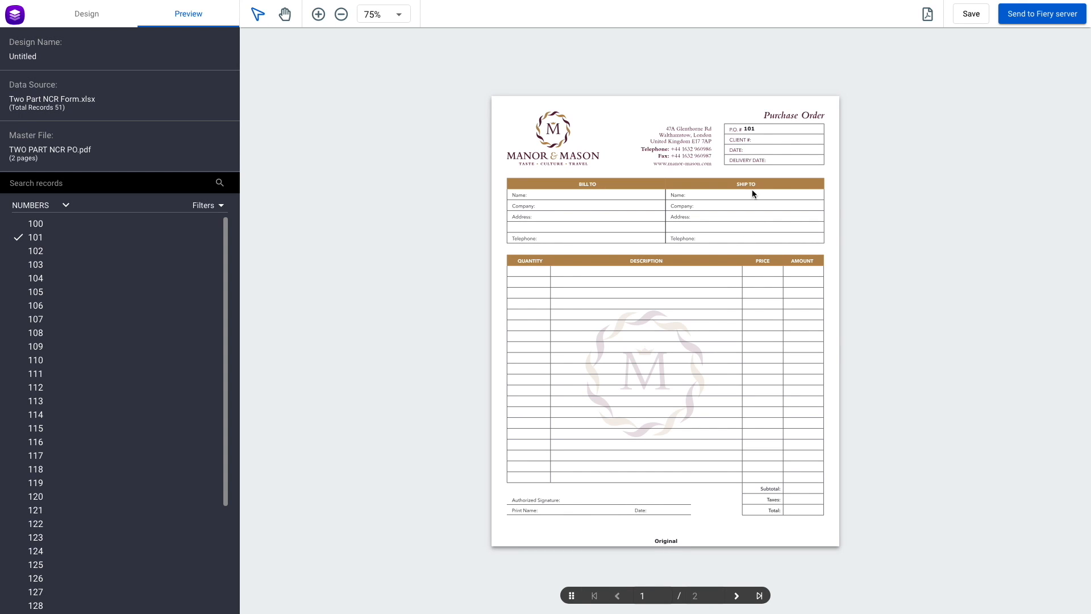
{"action": "left_click", "coordinate": [736, 595]}
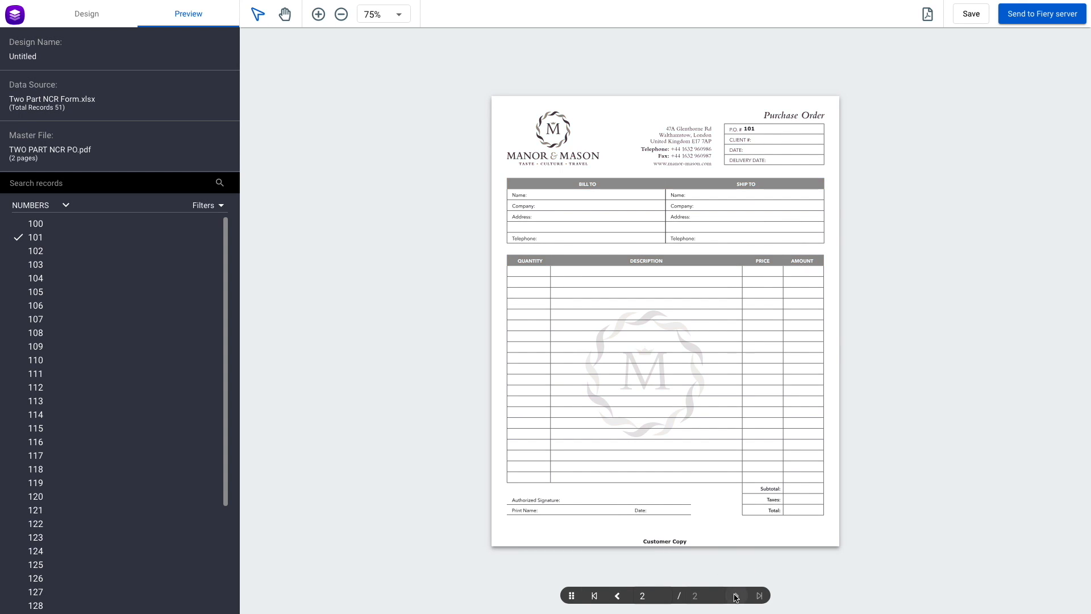
{"action": "mouse_move", "coordinate": [920, 306]}
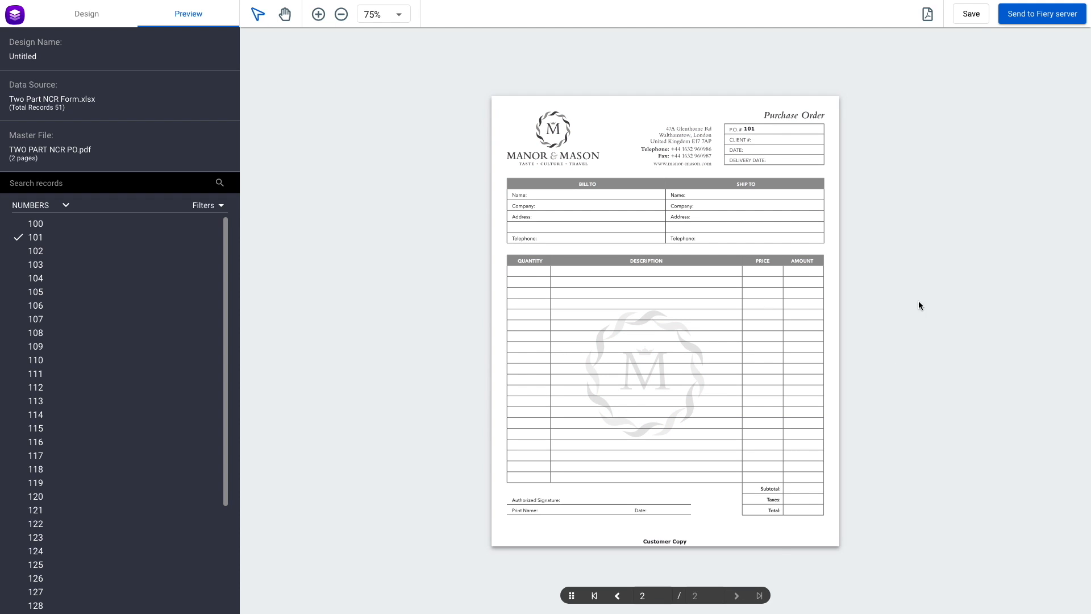
{"action": "left_click", "coordinate": [927, 13]}
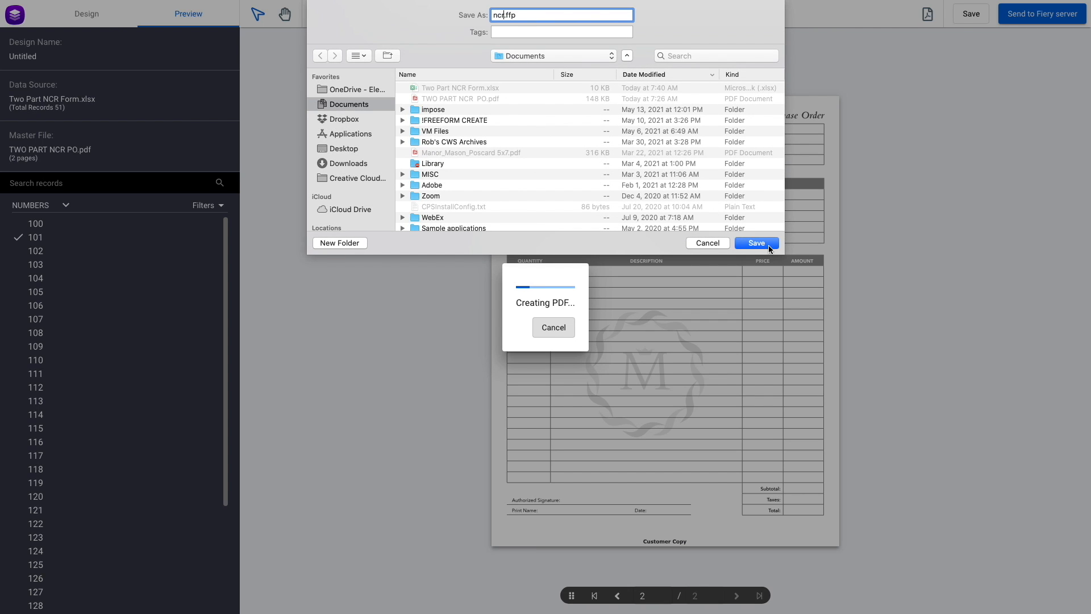
Step: Save the design as ncr and begin sending it to the Fiery server
{"action": "left_click", "coordinate": [755, 243]}
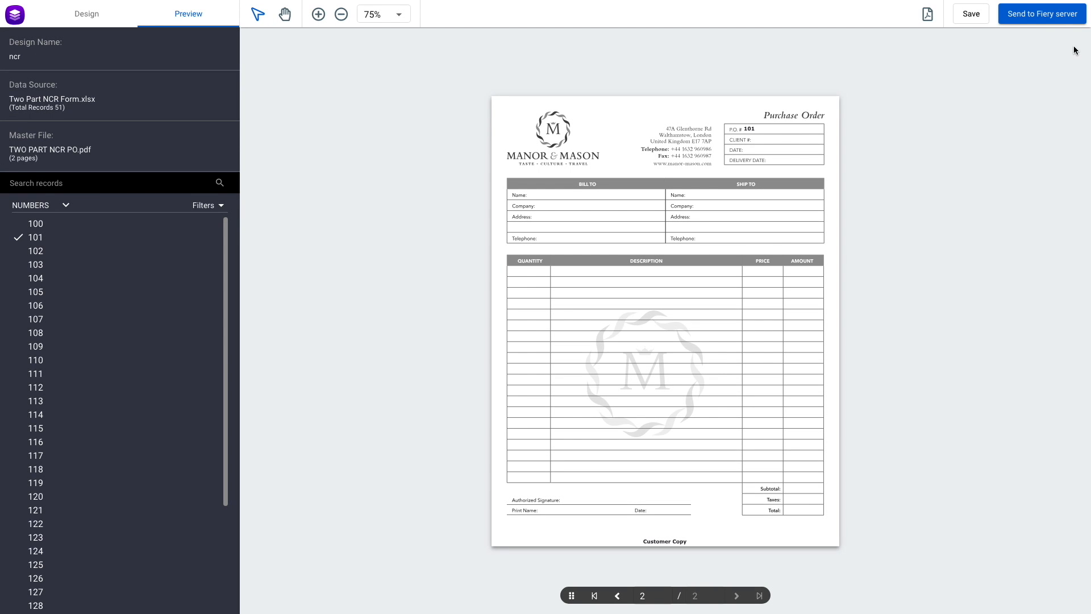
{"action": "left_click", "coordinate": [1040, 13]}
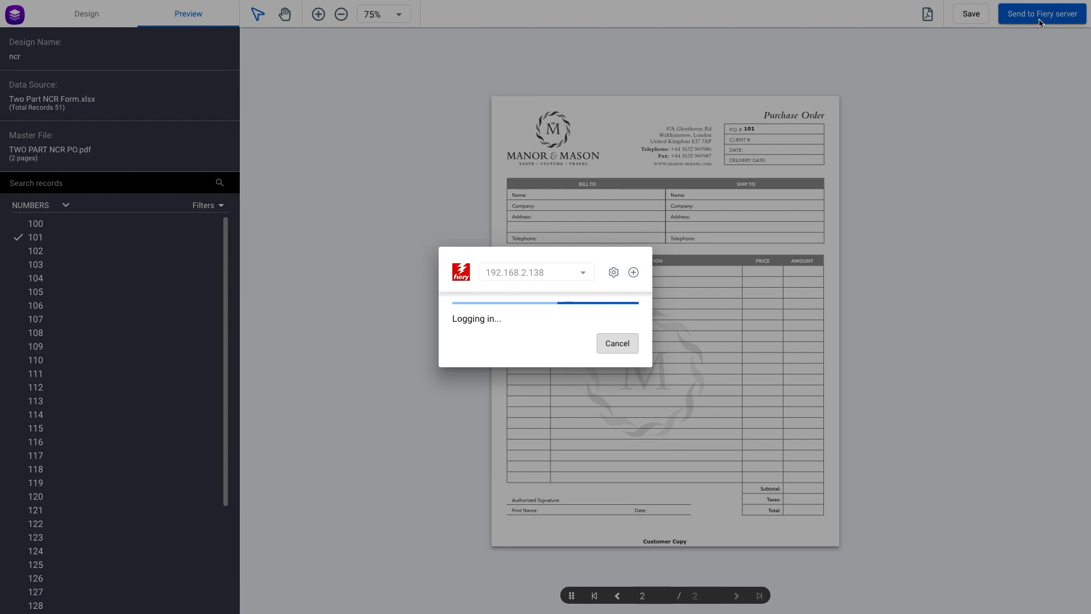
Step: Send the job with 2_Part_NCR_Forms settings using Process and Hold, then dismiss the confirmation
{"action": "left_click", "coordinate": [626, 376]}
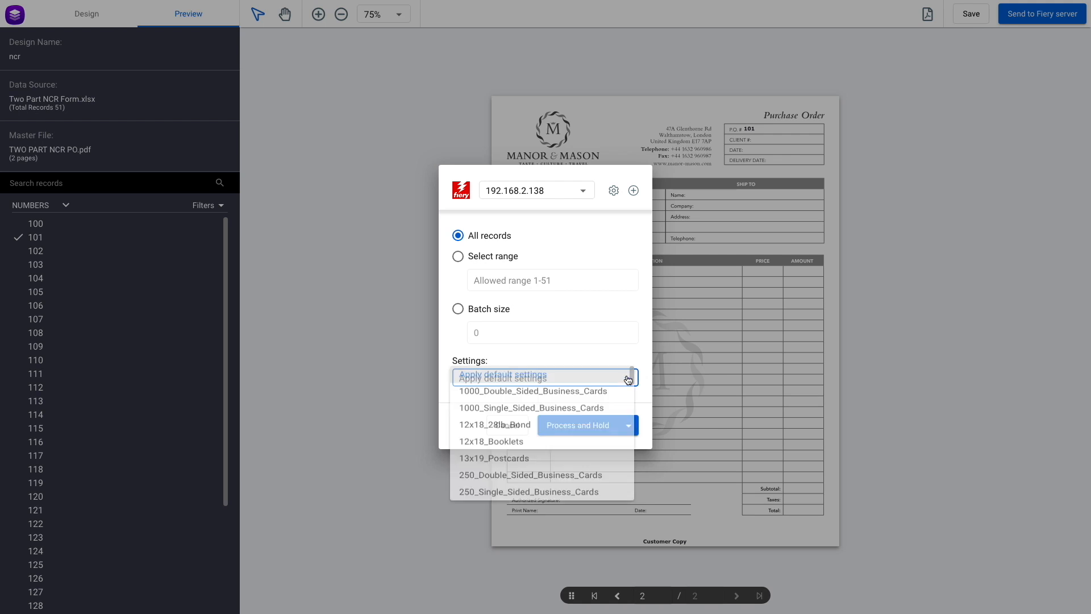
{"action": "scroll", "scroll_direction": "down", "scroll_amount": 3}
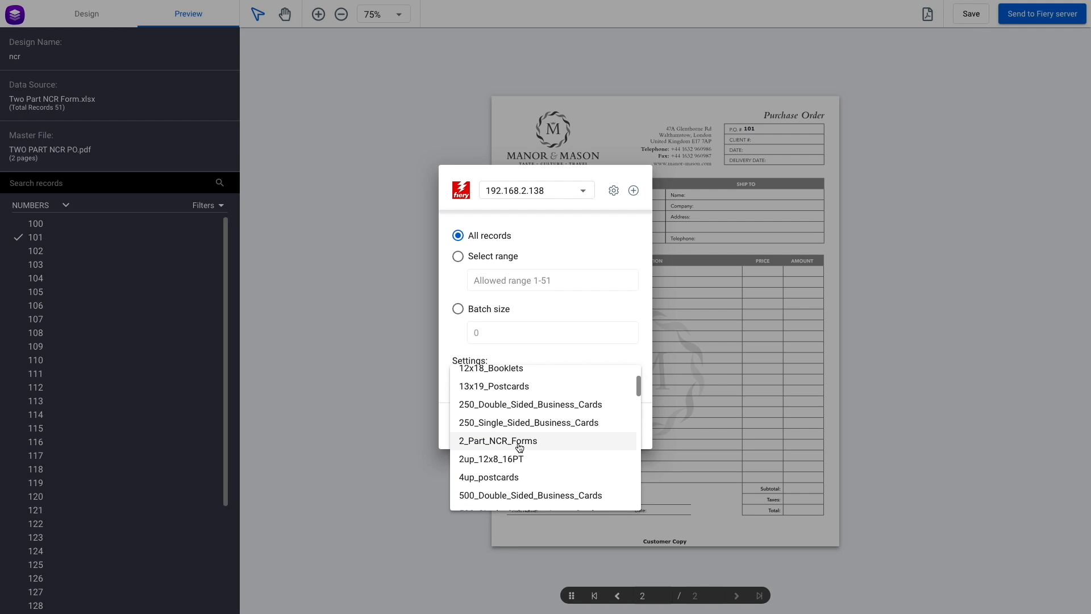
{"action": "left_click", "coordinate": [498, 440]}
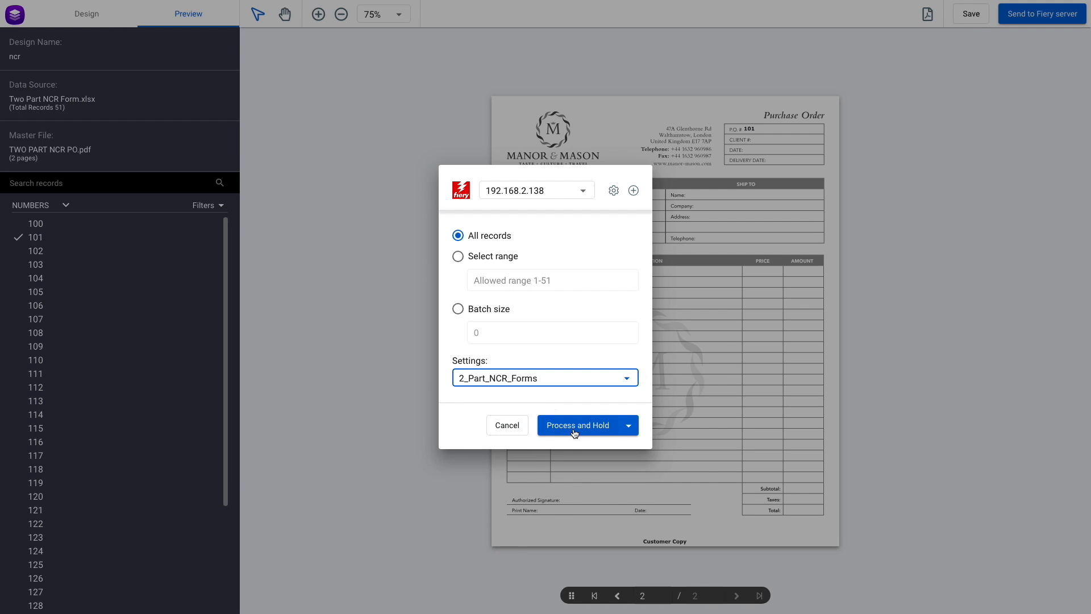
{"action": "left_click", "coordinate": [578, 424]}
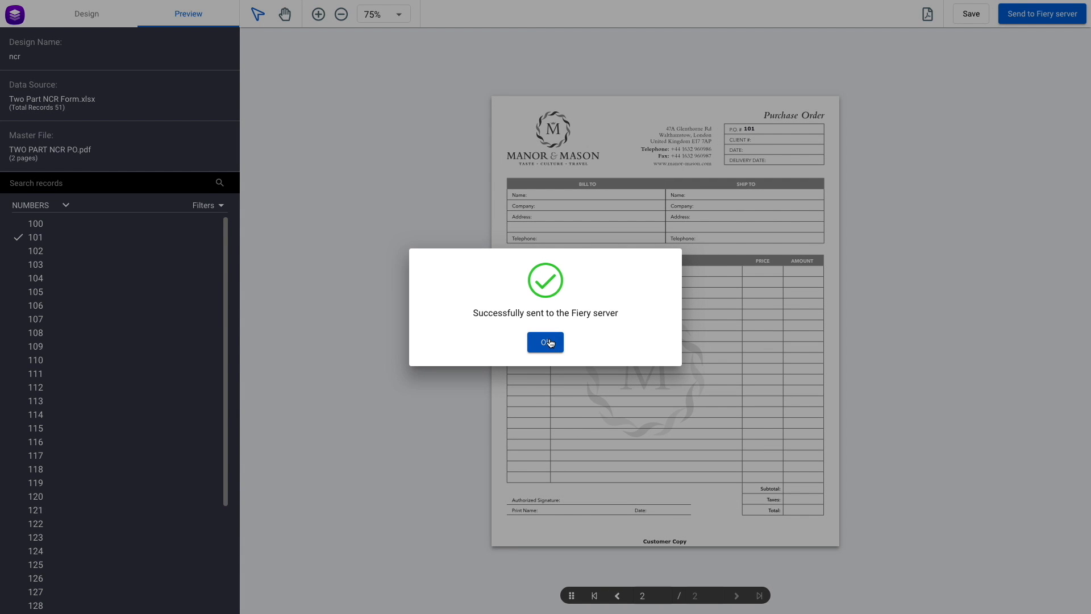
{"action": "left_click", "coordinate": [545, 342]}
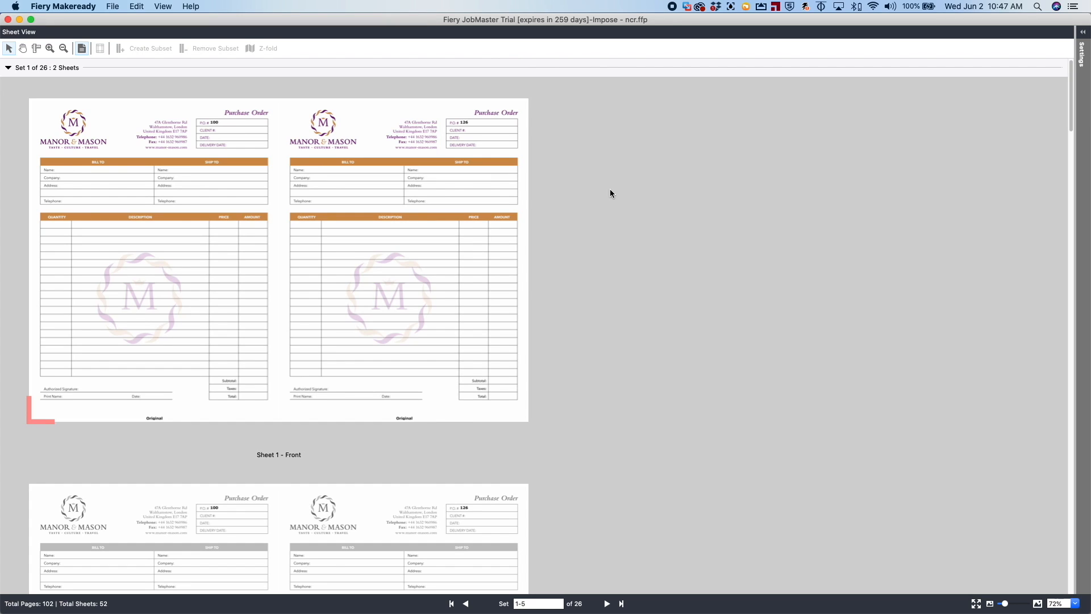
{"action": "left_click", "coordinate": [202, 179]}
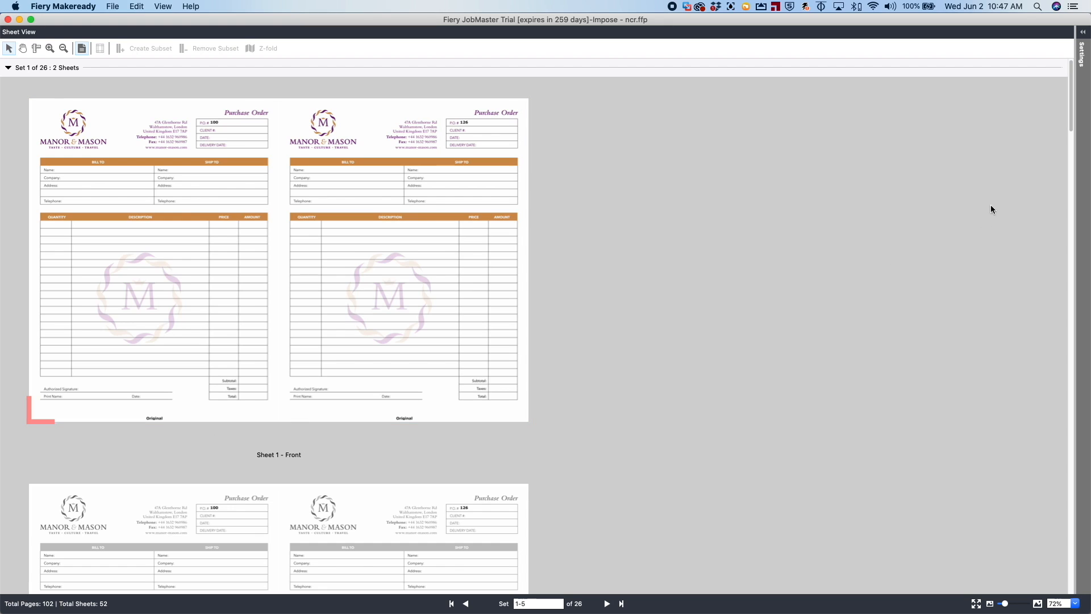
{"action": "scroll", "scroll_direction": "down", "scroll_amount": 3}
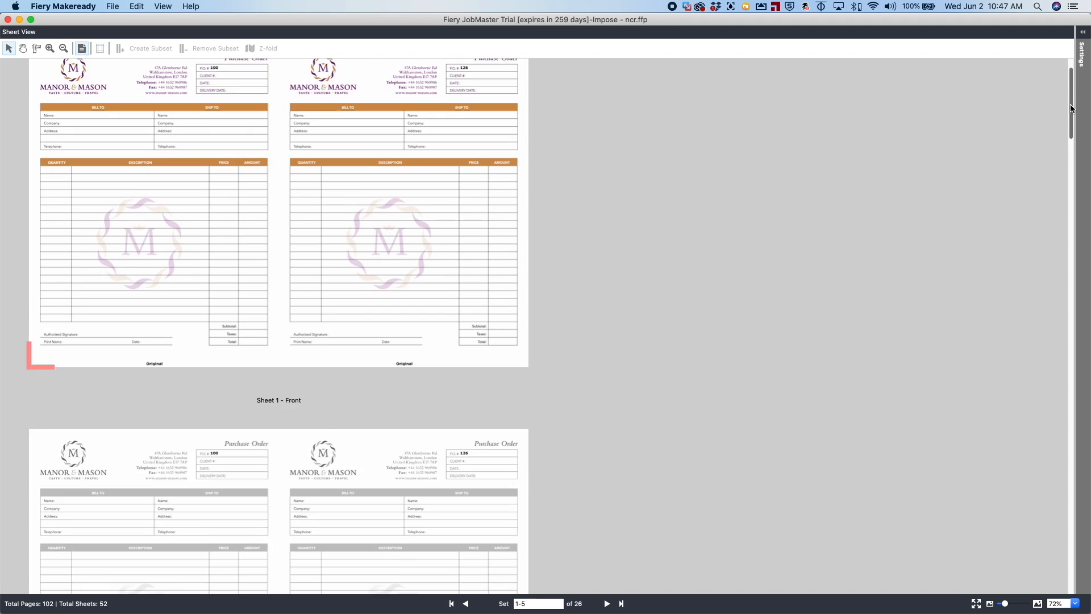
{"action": "scroll", "scroll_direction": "down", "scroll_amount": 3}
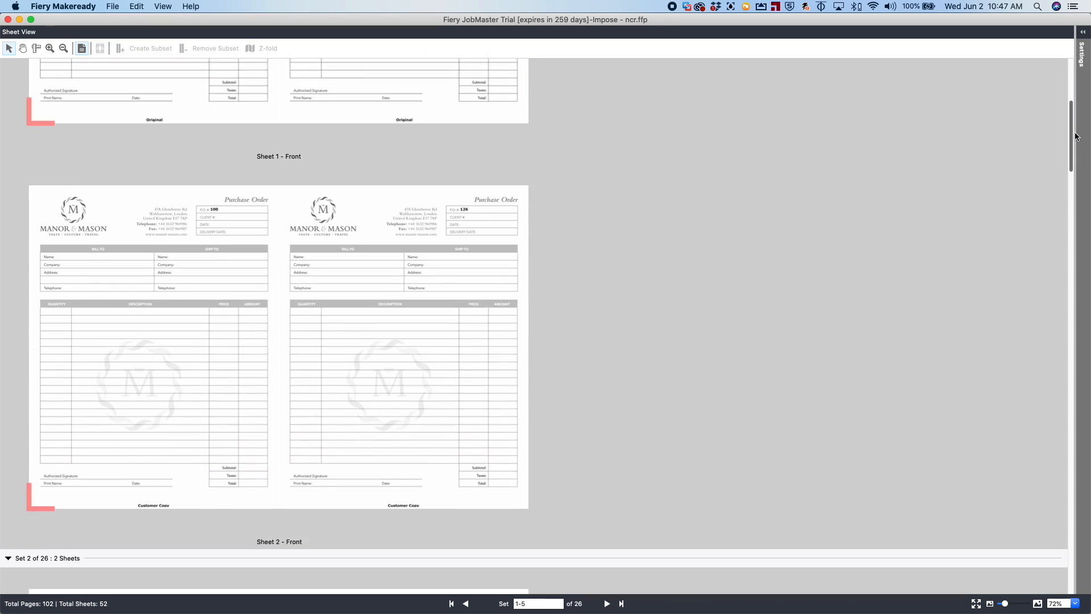
{"action": "scroll", "scroll_direction": "up", "scroll_amount": 3}
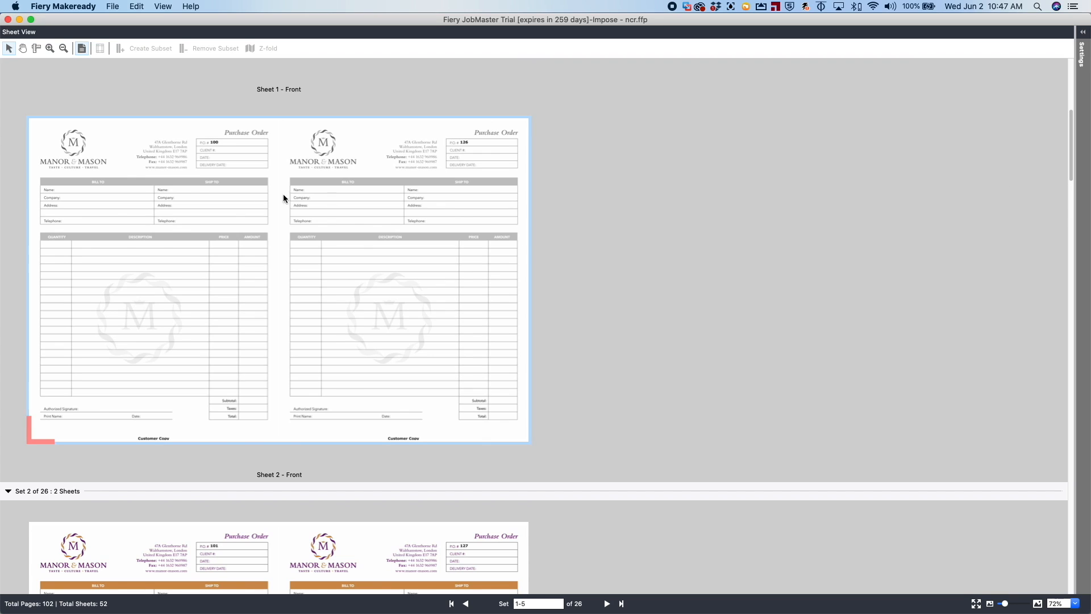
{"action": "mouse_move", "coordinate": [187, 452]}
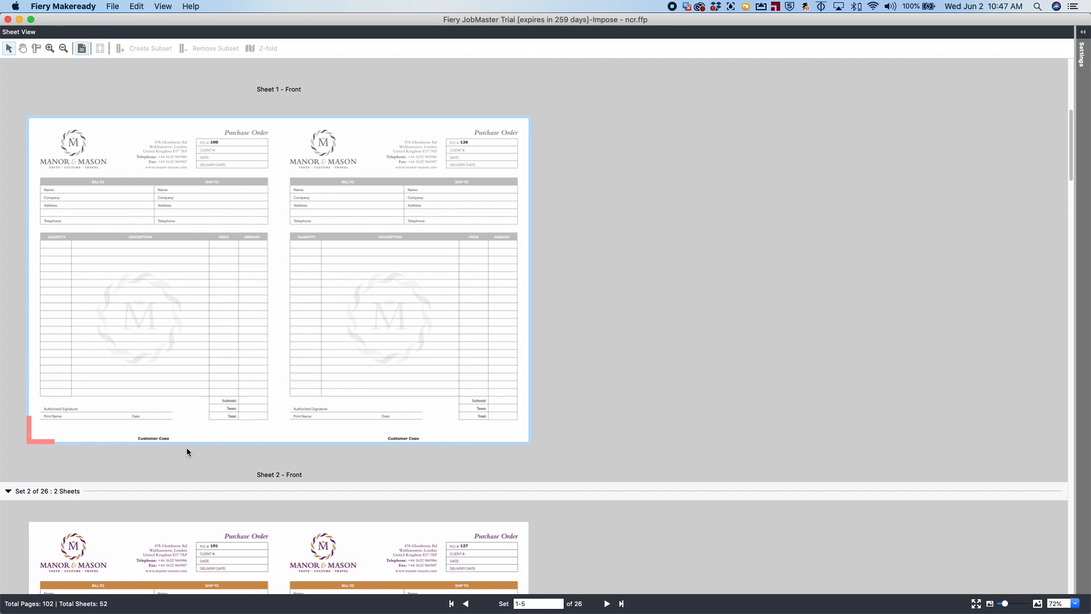
{"action": "scroll", "scroll_direction": "up", "scroll_amount": 3}
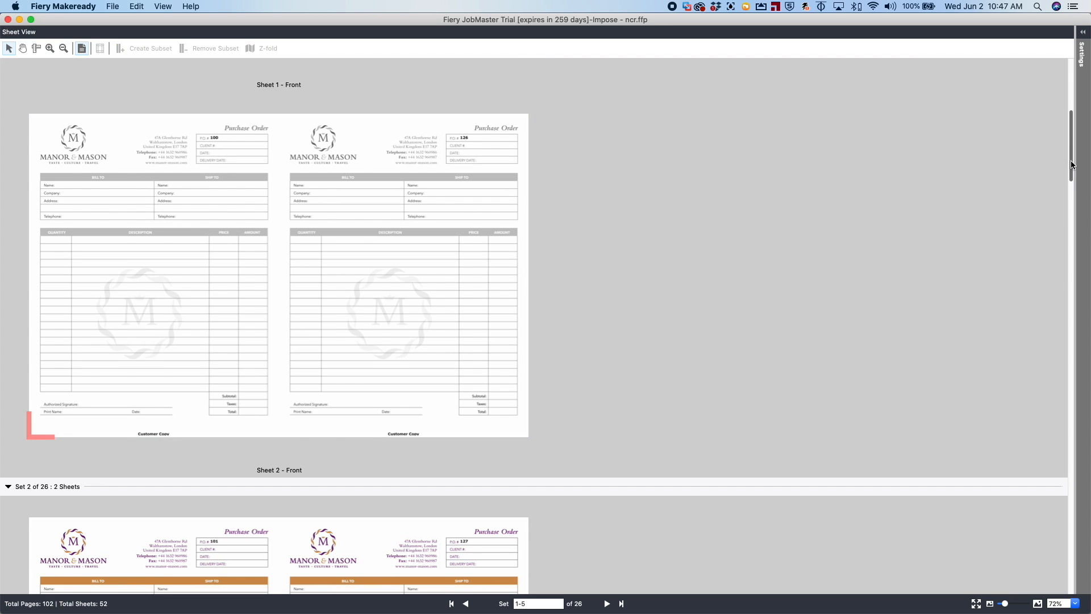
{"action": "scroll", "scroll_direction": "down", "scroll_amount": 3}
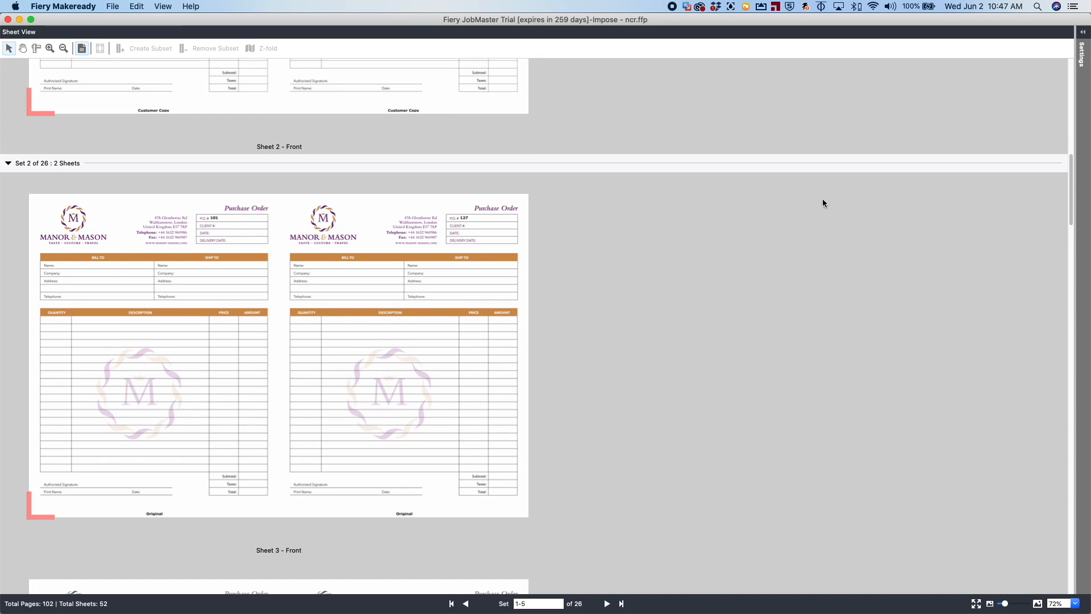
{"action": "scroll", "scroll_direction": "down", "scroll_amount": 3}
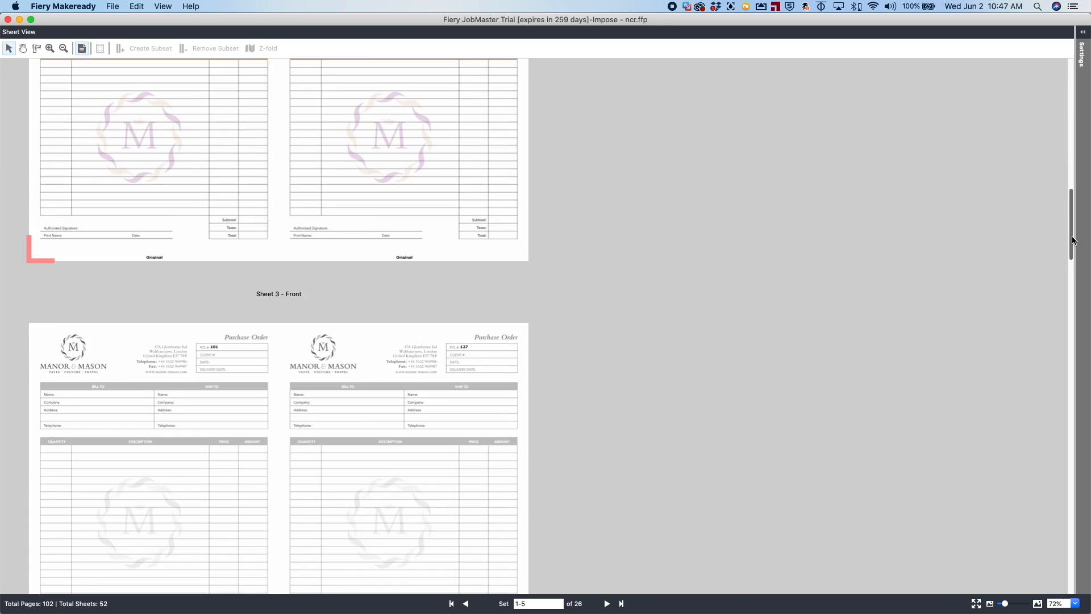
{"action": "scroll", "scroll_direction": "down", "scroll_amount": 3}
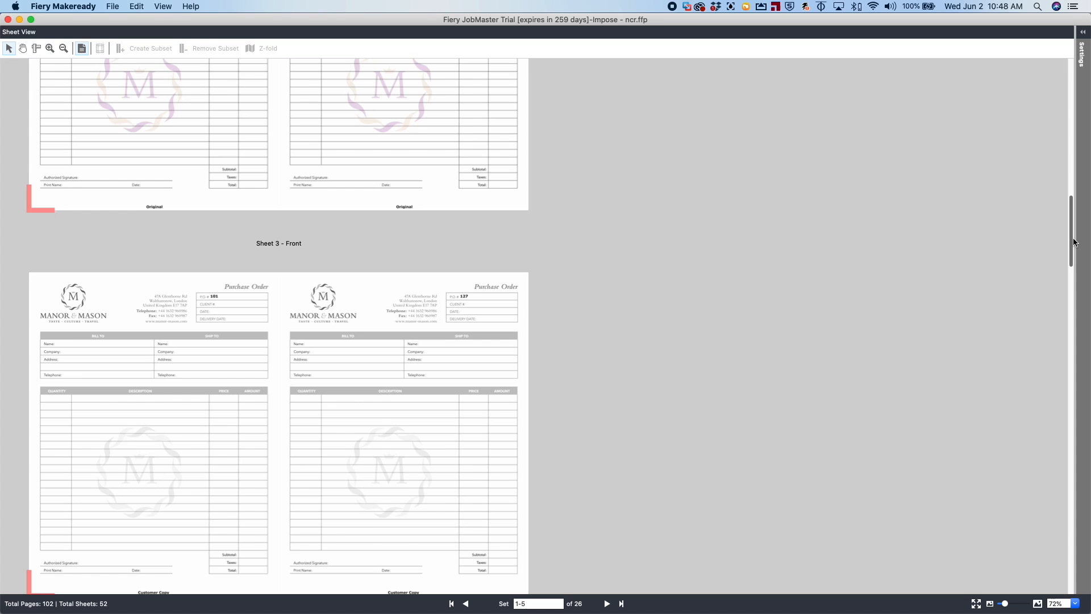
{"action": "scroll", "scroll_direction": "up", "scroll_amount": 3}
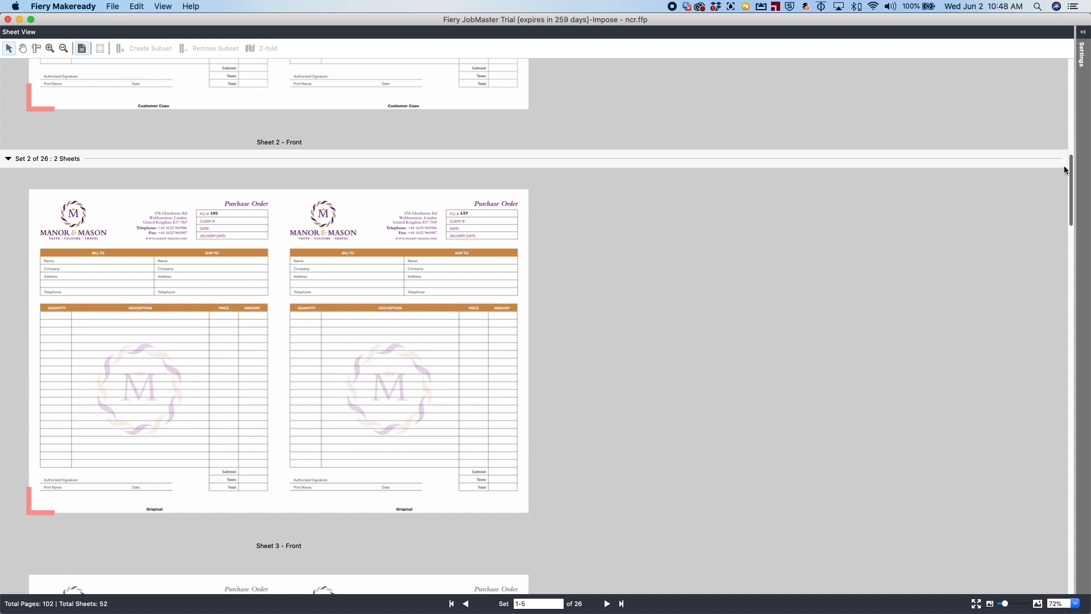
{"action": "scroll", "scroll_direction": "up", "scroll_amount": 3}
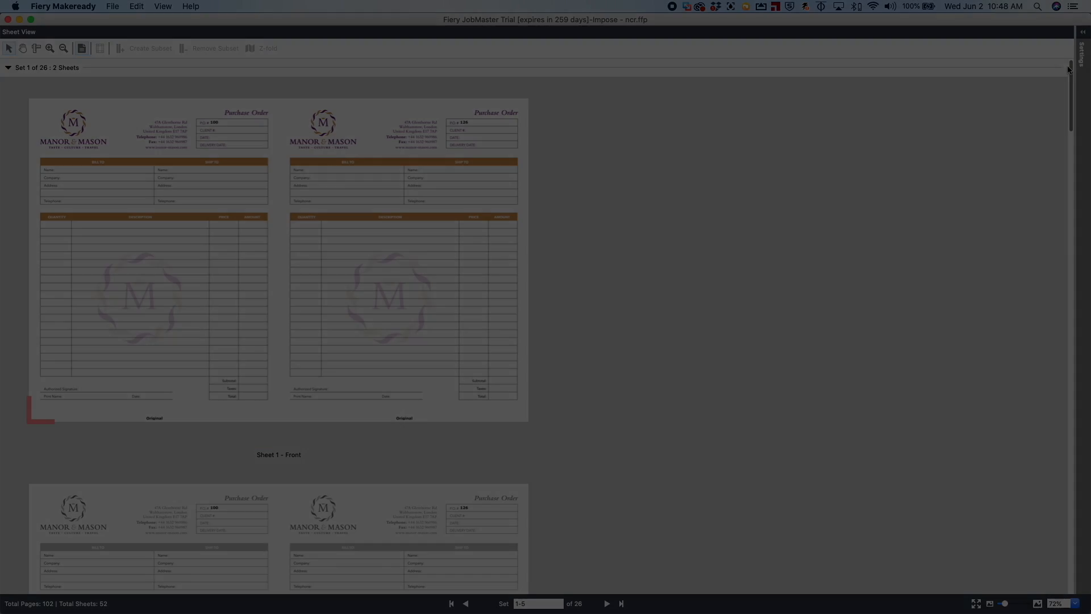